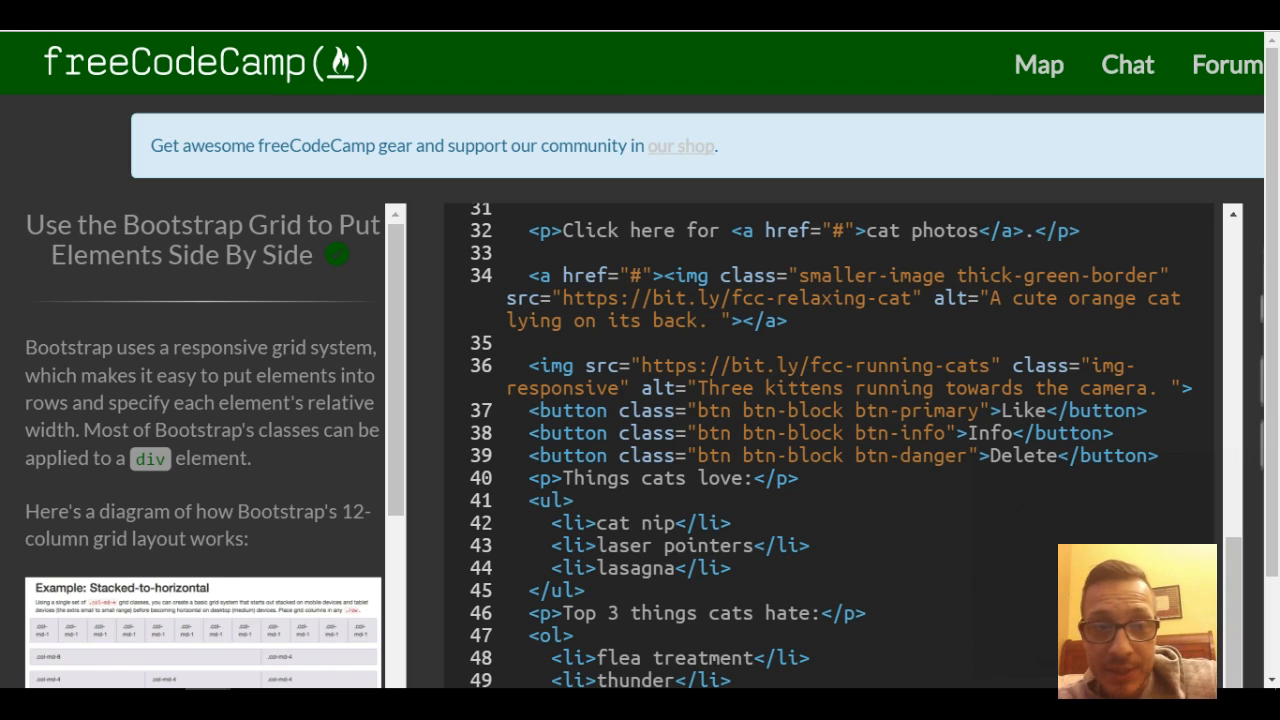
Scroll through the editor to the Like, Info and Delete buttons and enclose them in a plain div.
scroll("down", 3)
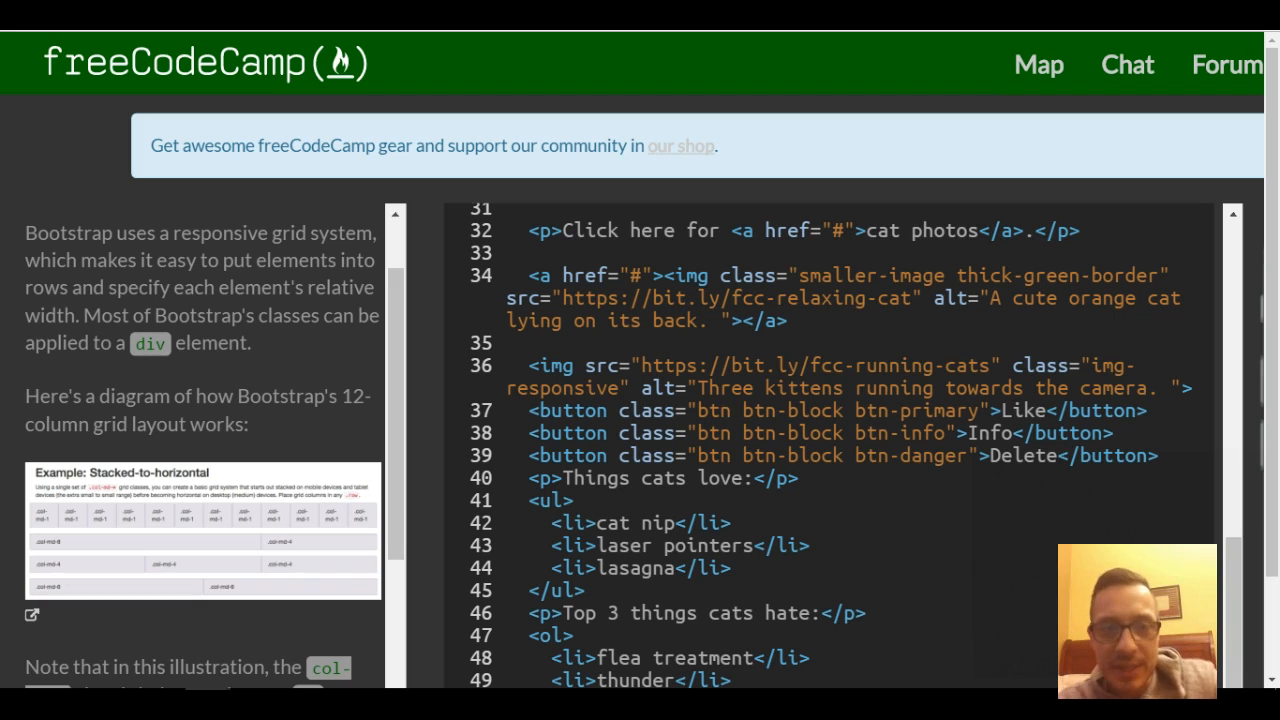
scroll("down", 3)
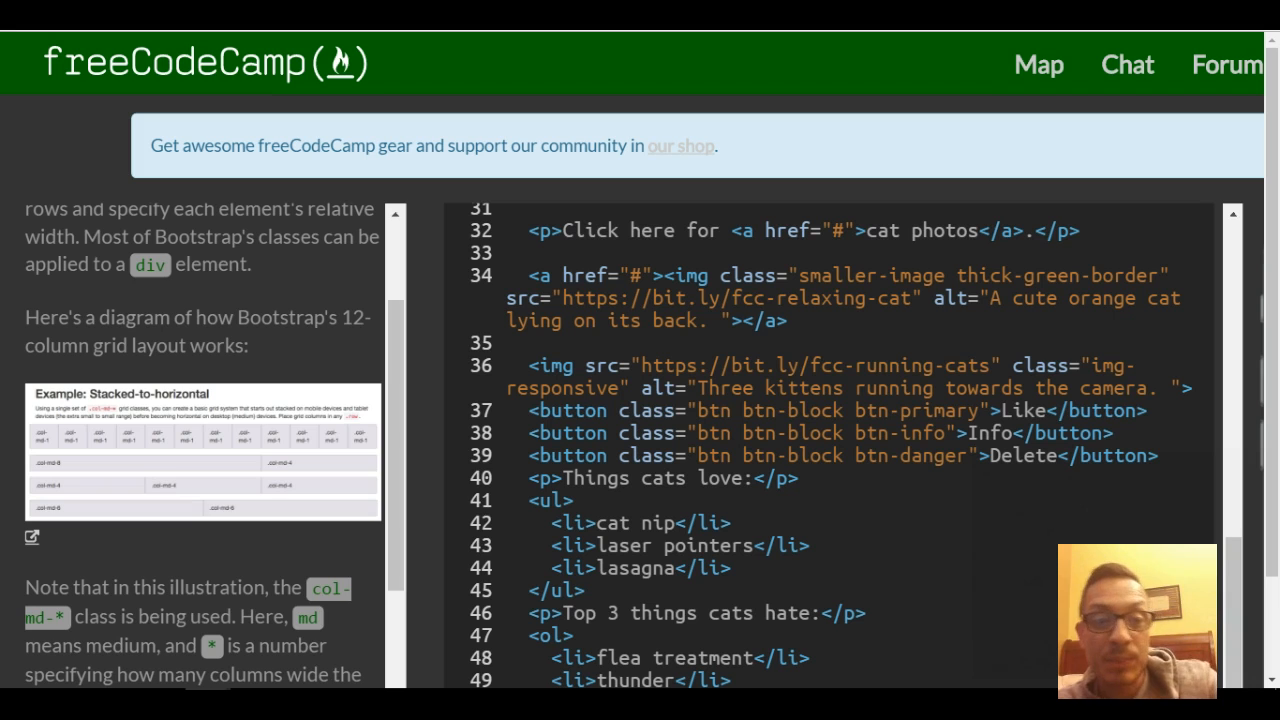
scroll("down", 3)
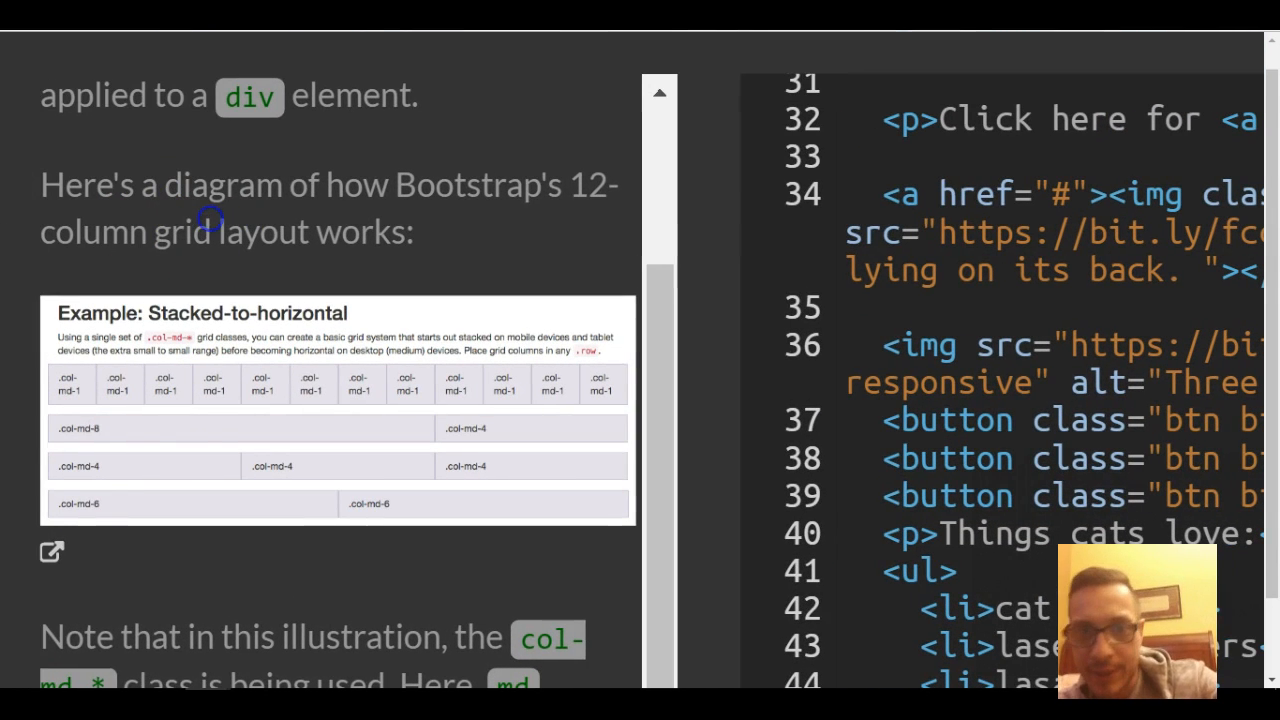
mouse_move(316, 464)
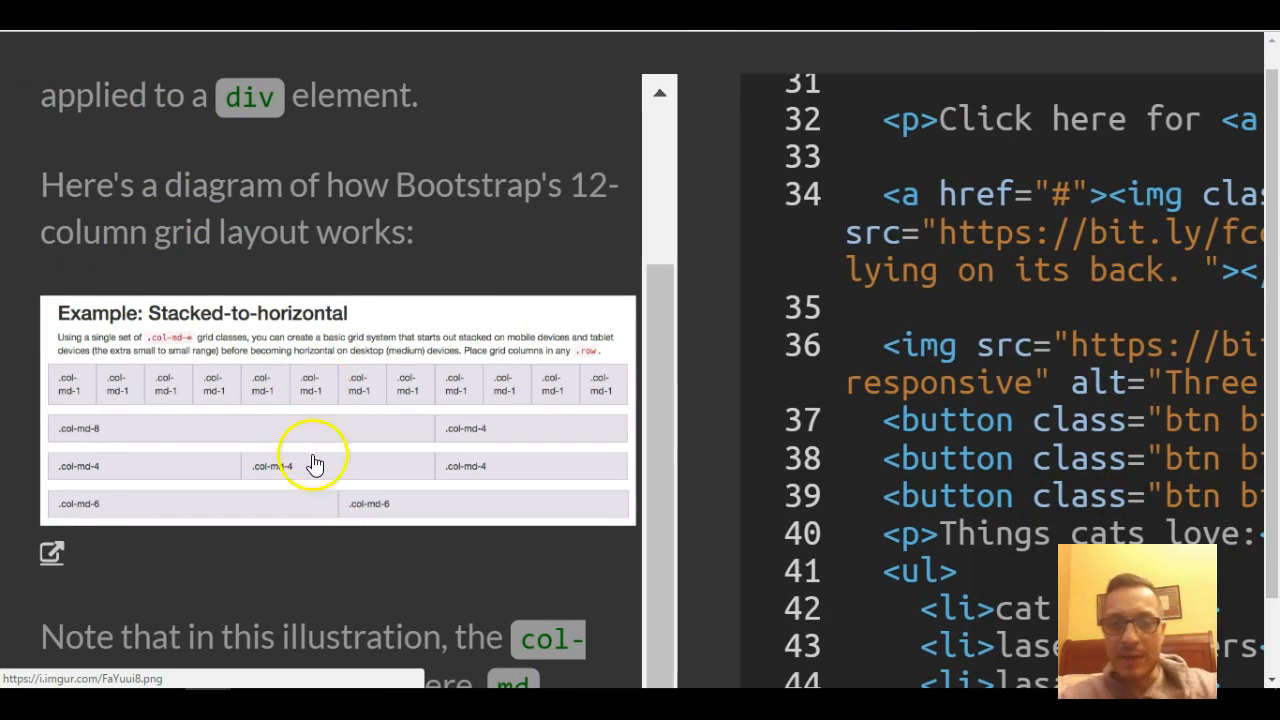
mouse_move(410, 384)
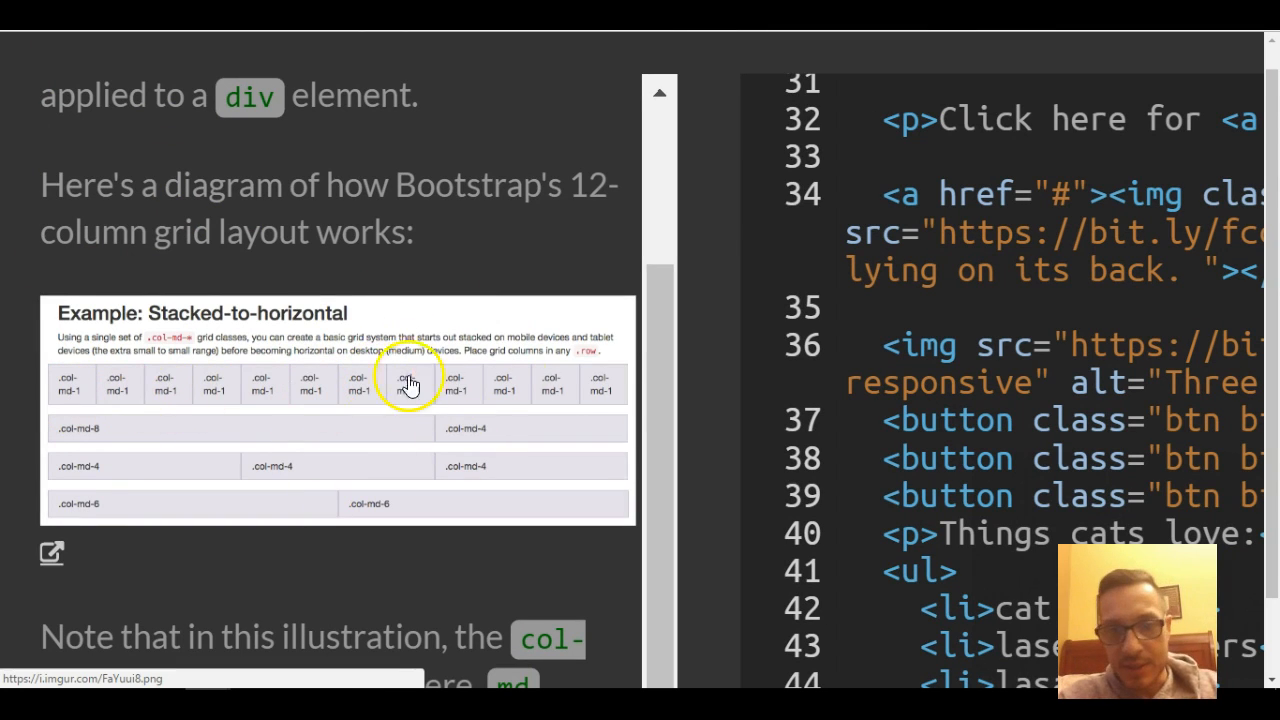
mouse_move(336, 384)
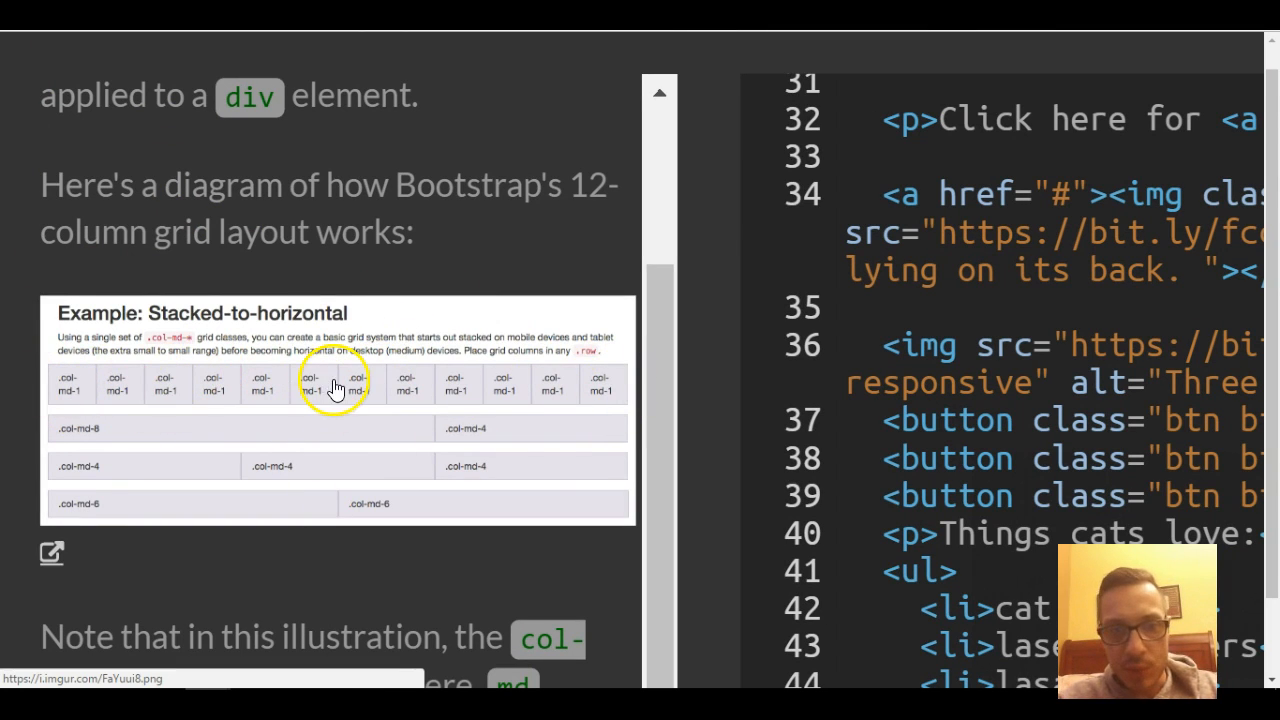
mouse_move(196, 516)
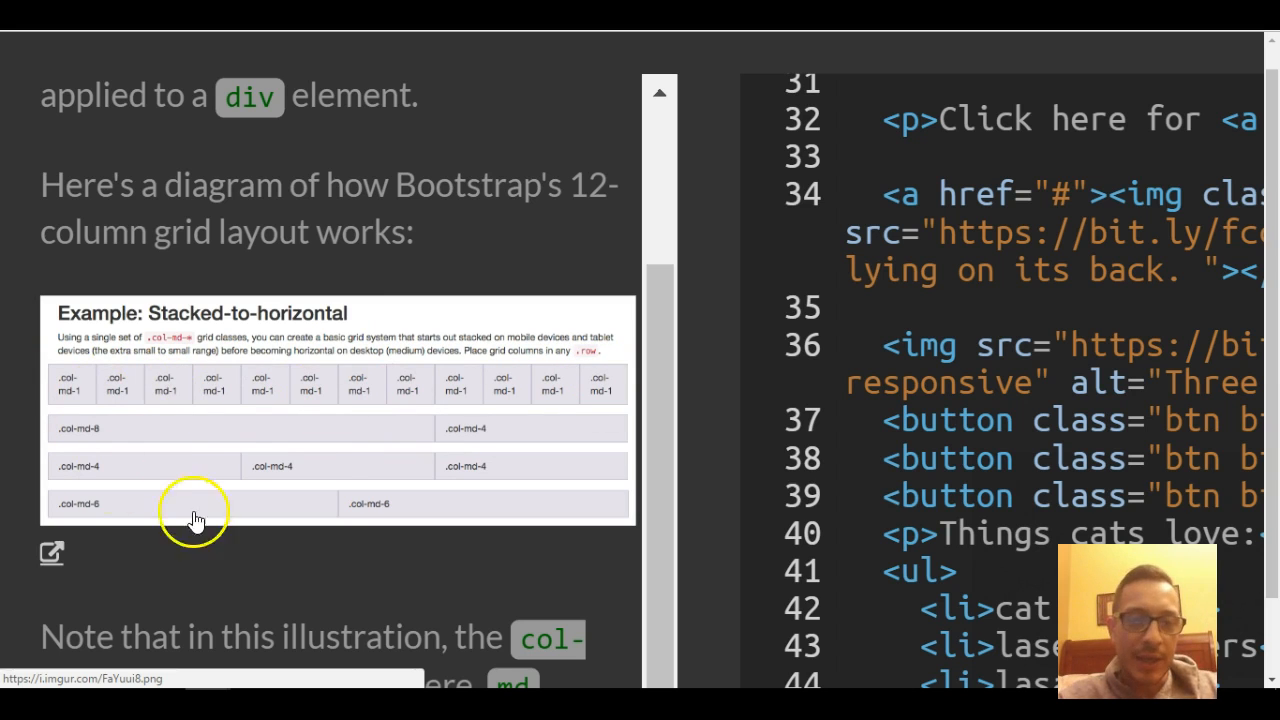
mouse_move(344, 504)
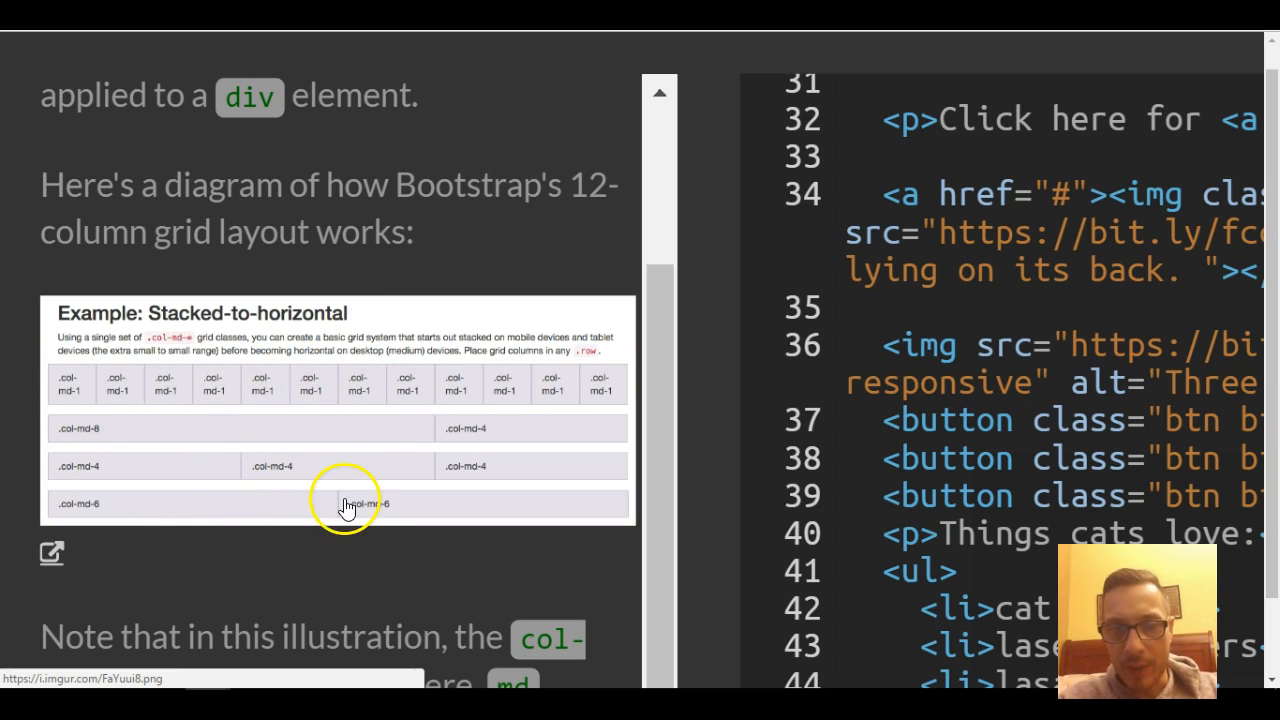
mouse_move(544, 564)
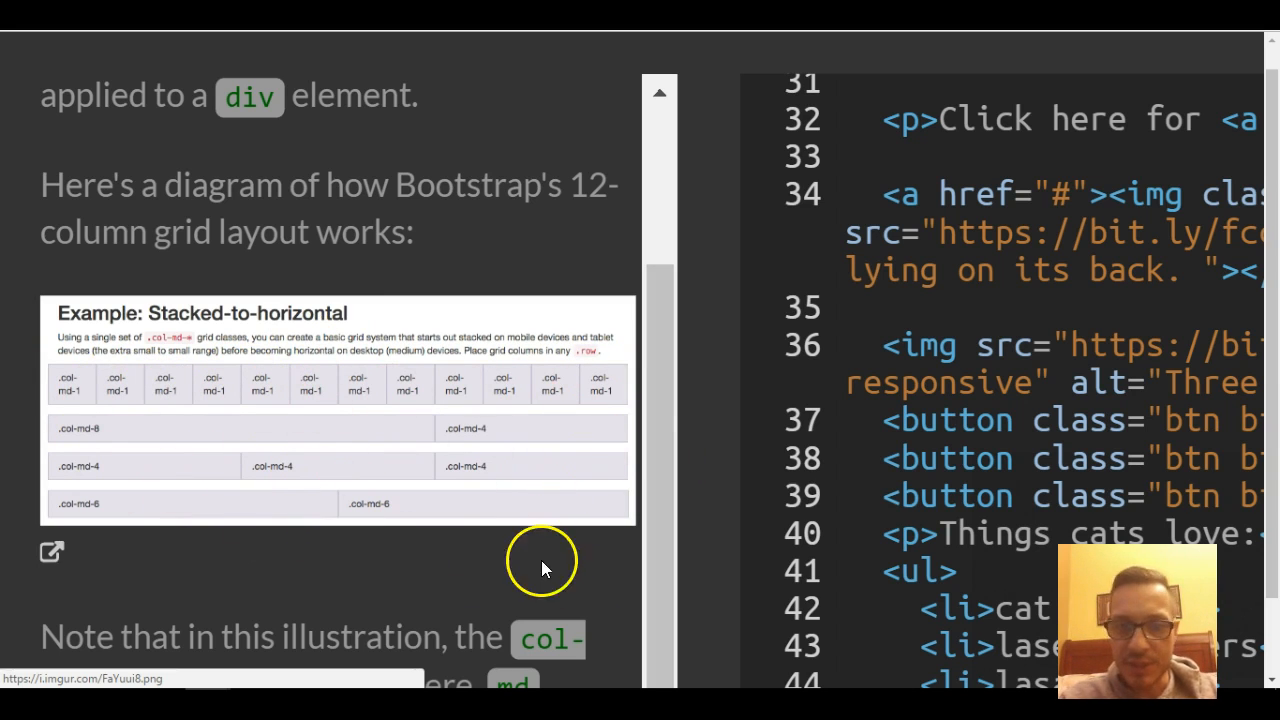
mouse_move(270, 510)
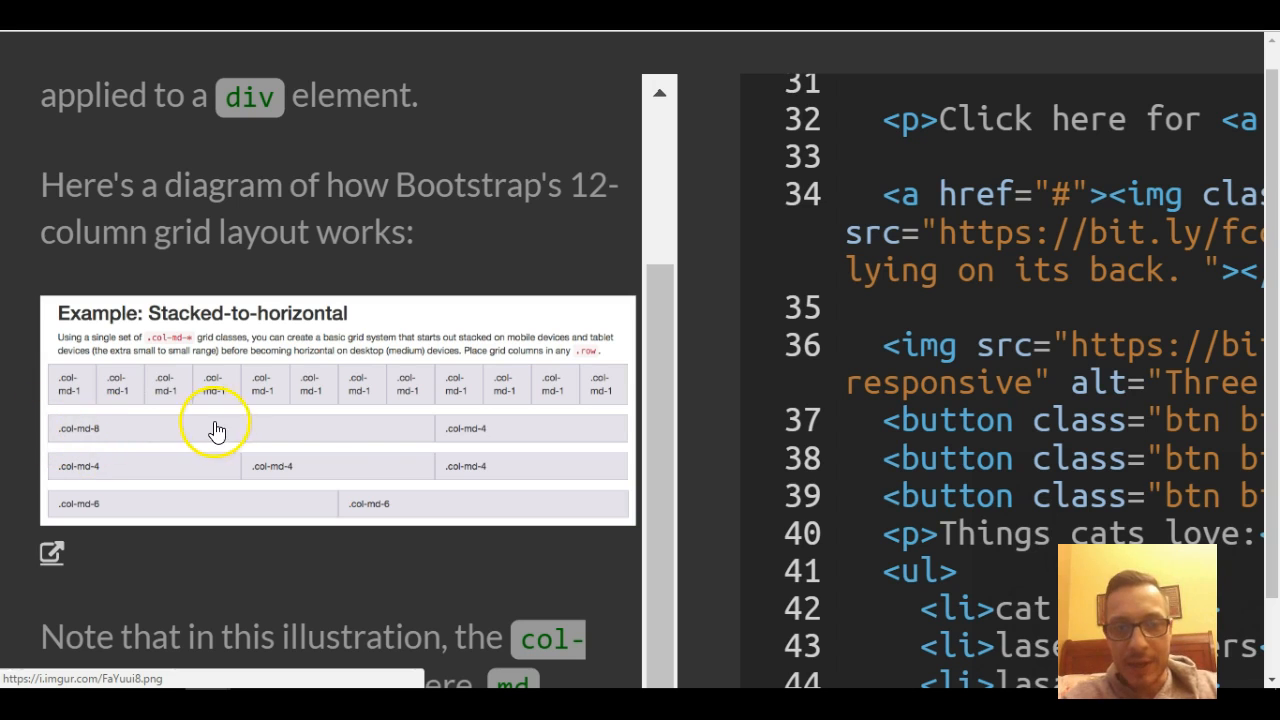
mouse_move(64, 392)
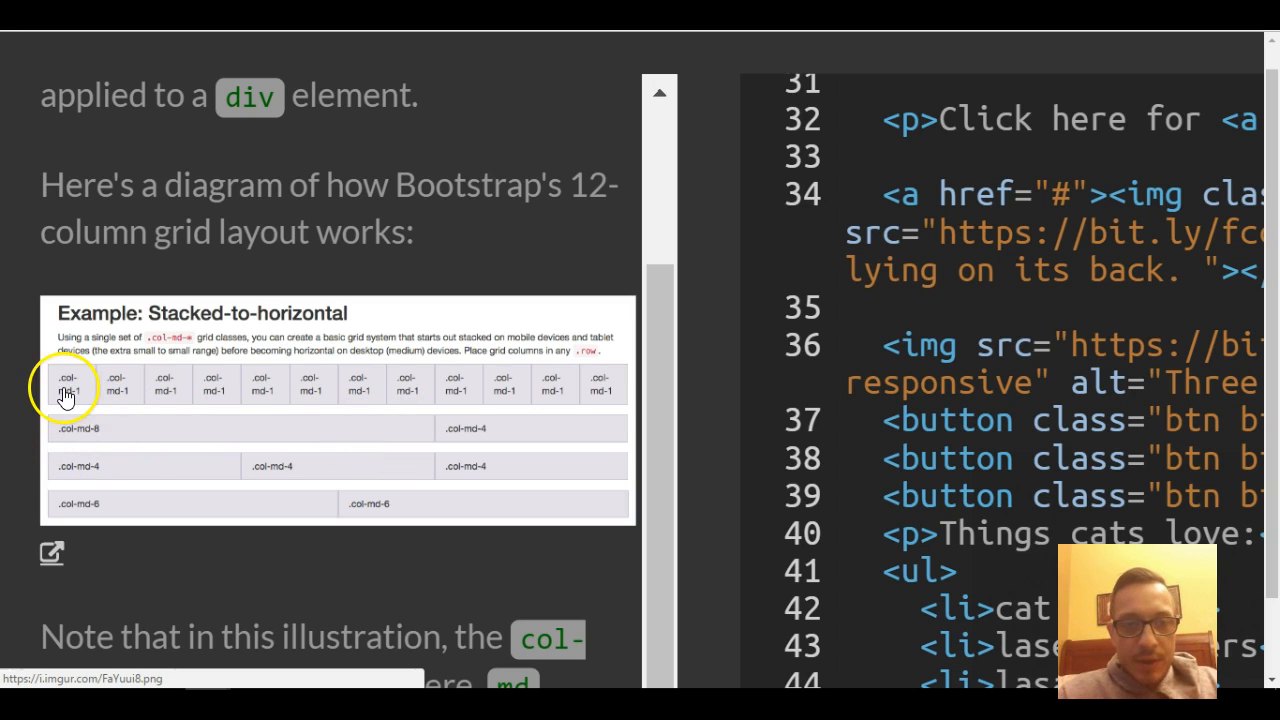
mouse_move(328, 368)
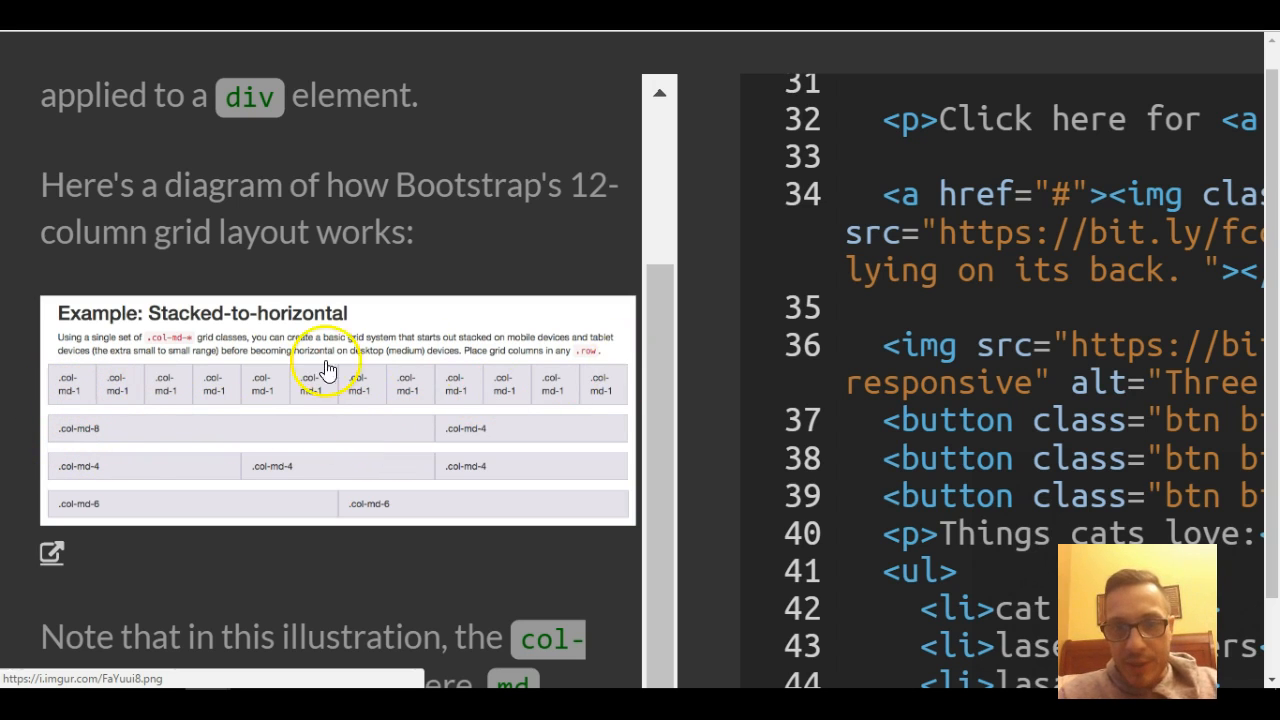
mouse_move(158, 448)
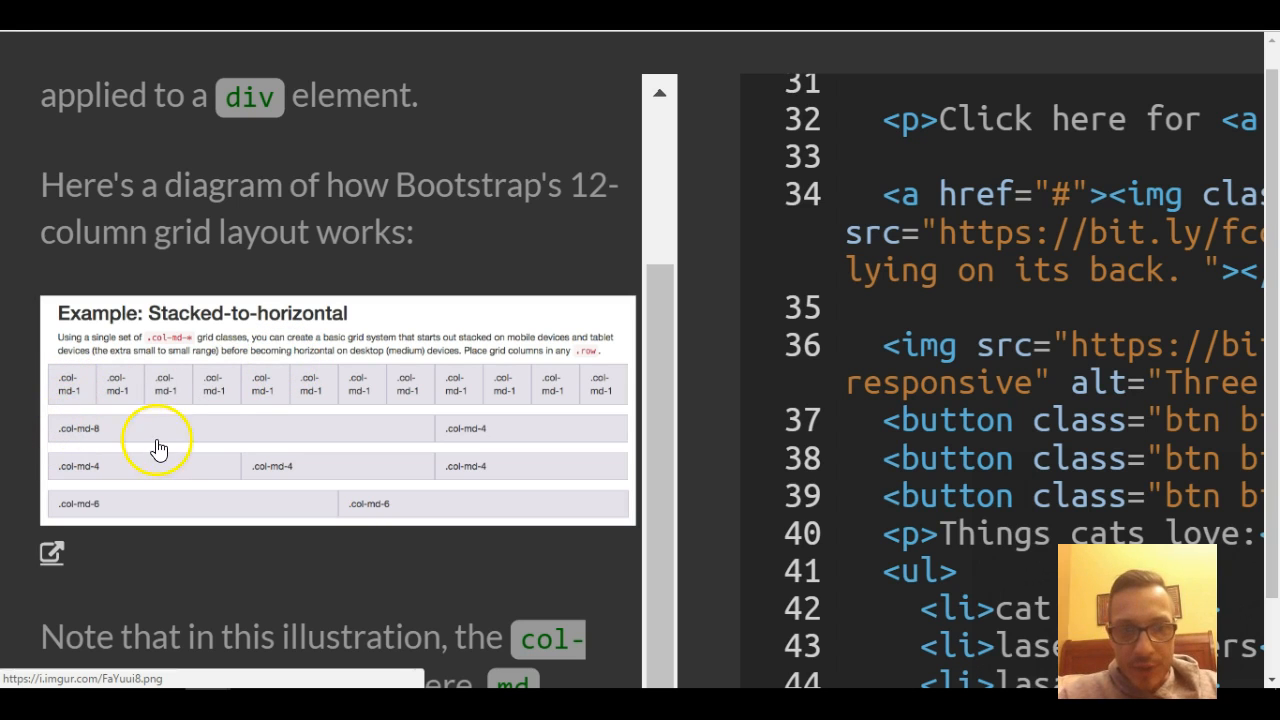
mouse_move(54, 440)
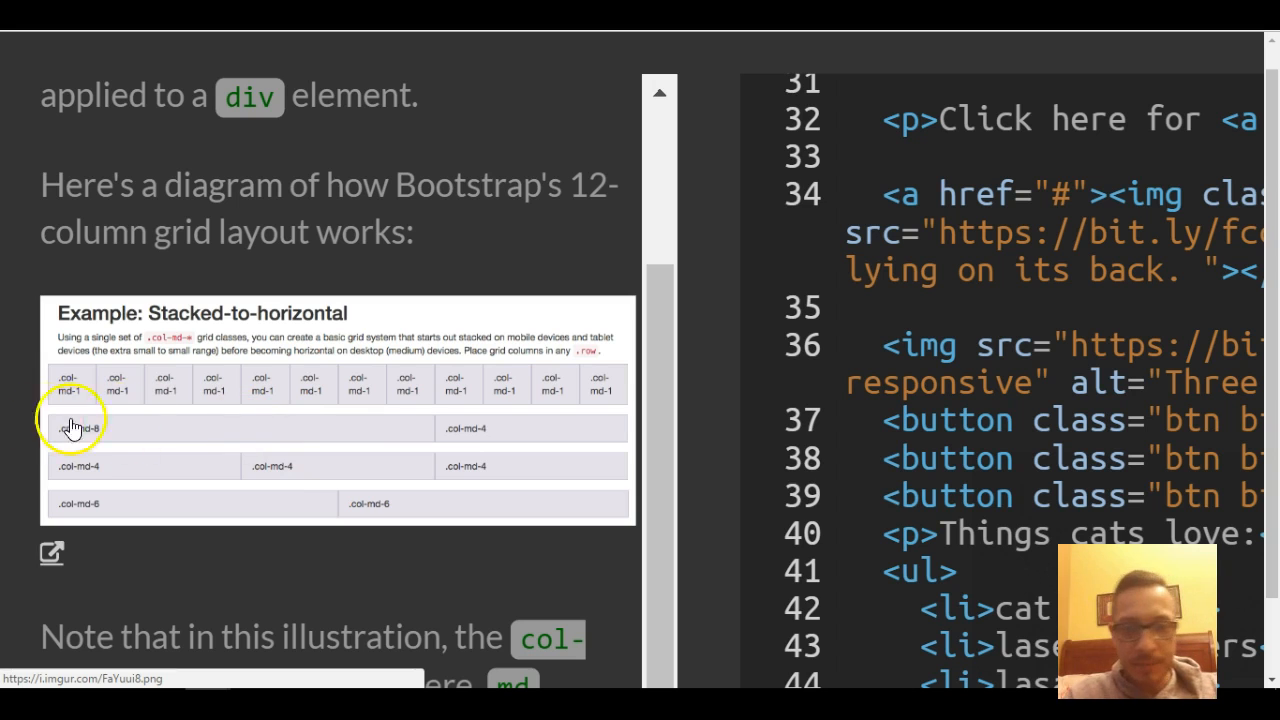
mouse_move(446, 540)
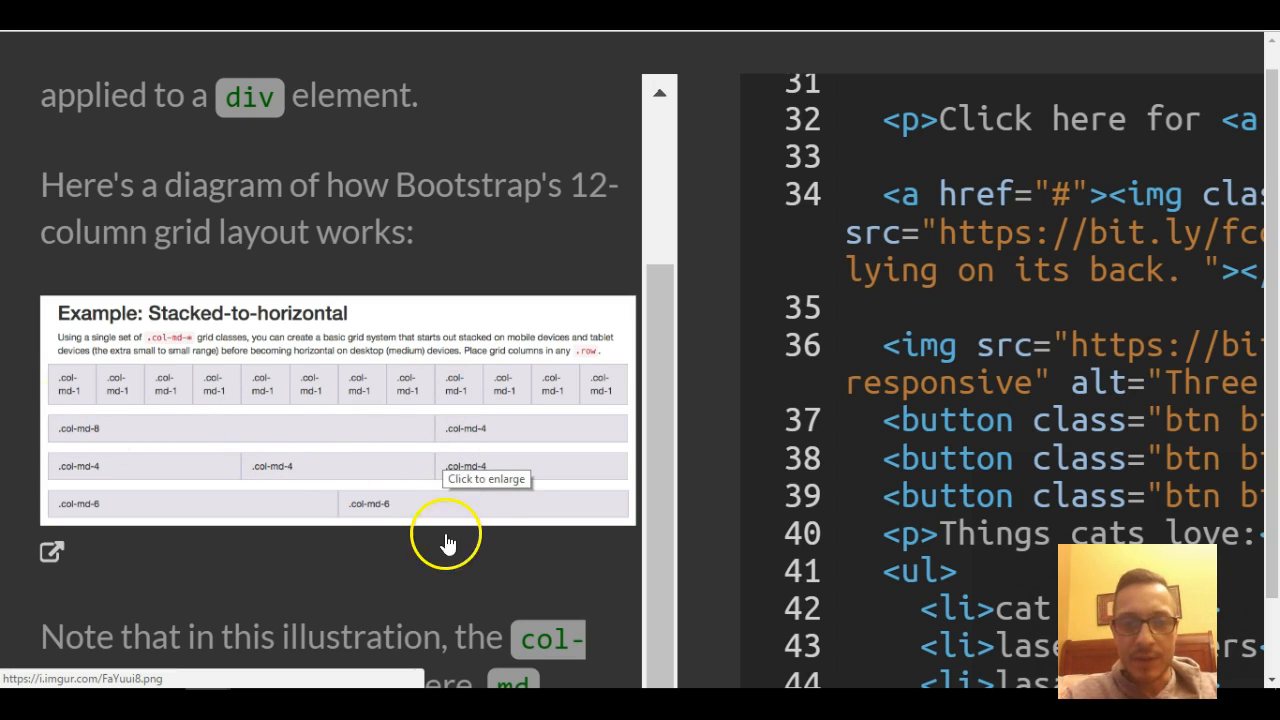
mouse_move(280, 428)
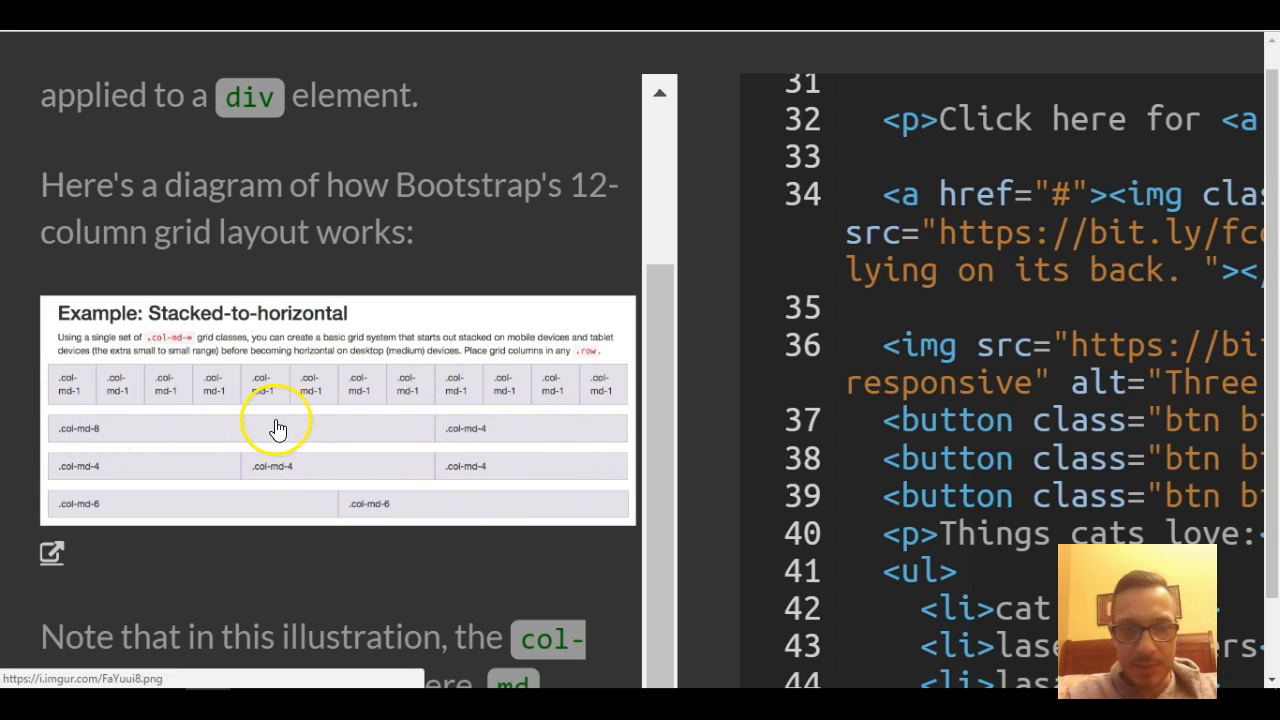
mouse_move(500, 428)
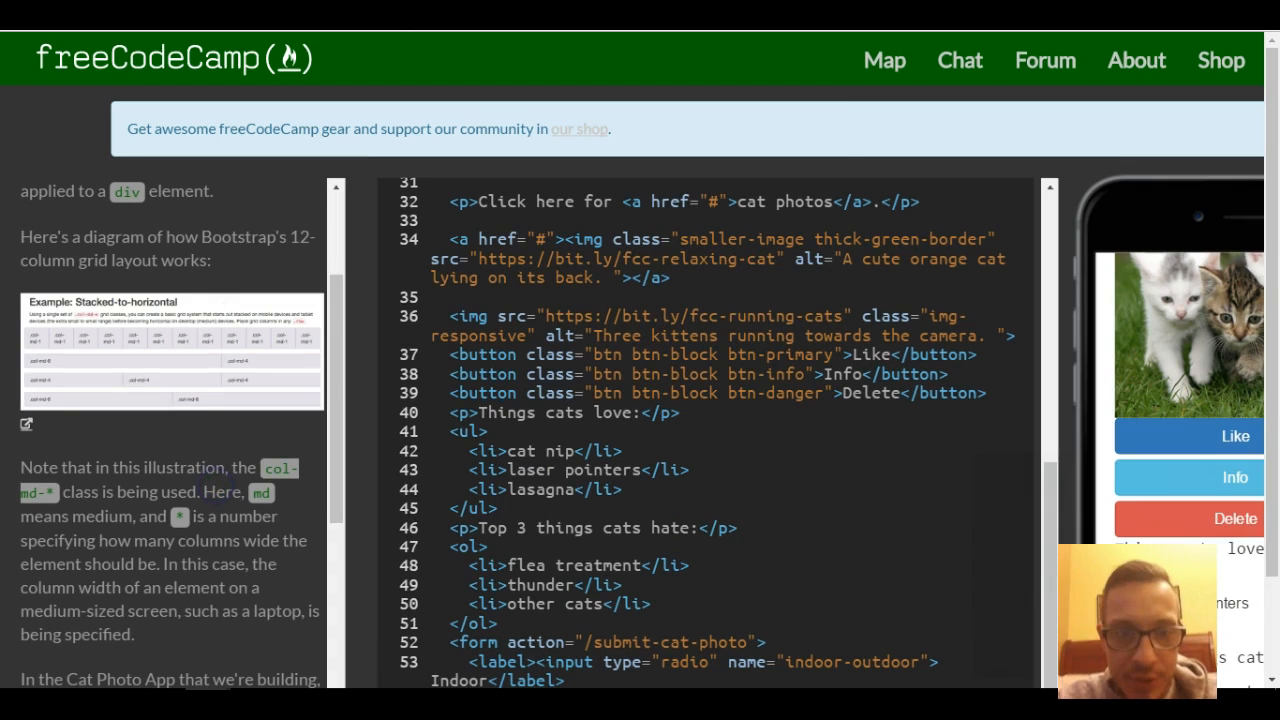
scroll("down", 3)
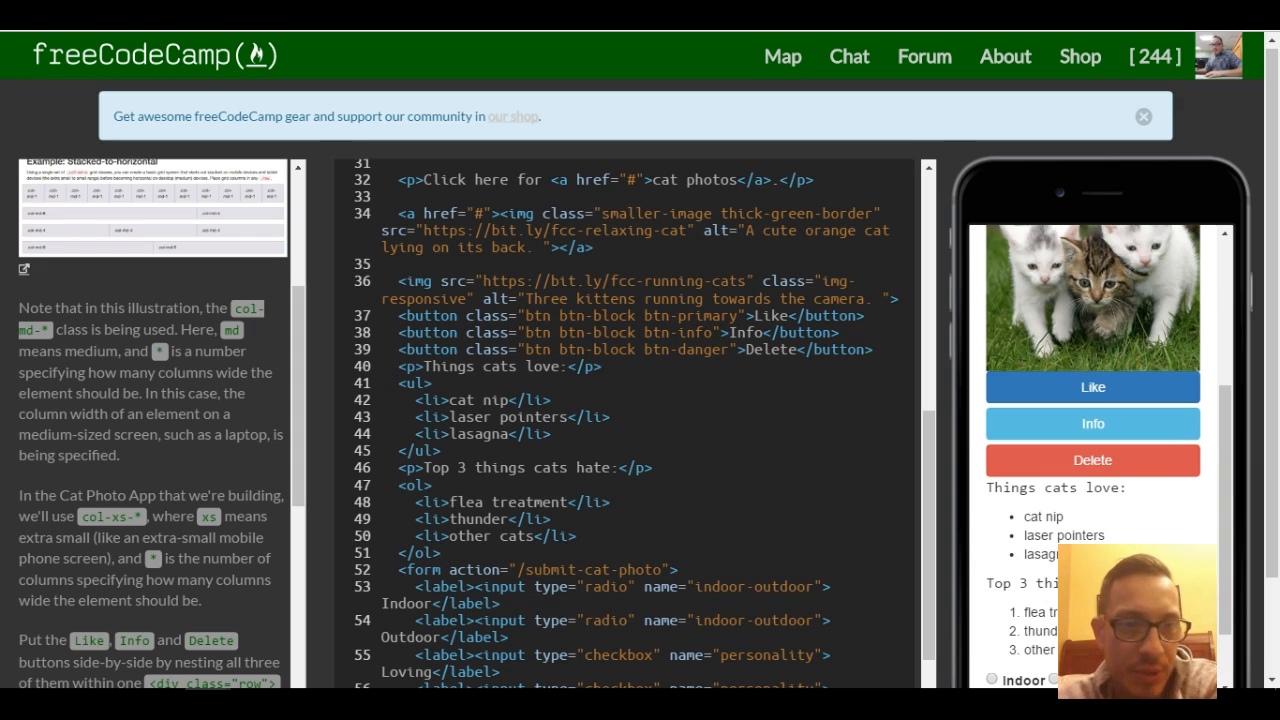
scroll("down", 3)
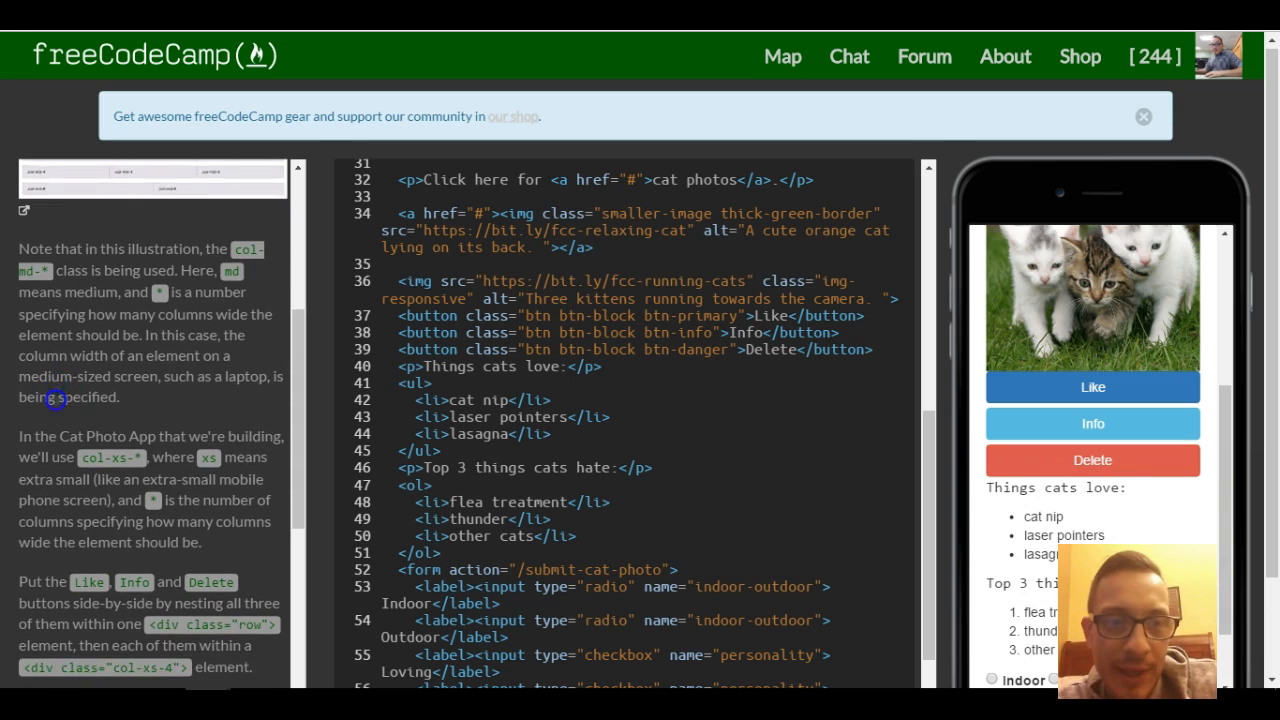
scroll("down", 3)
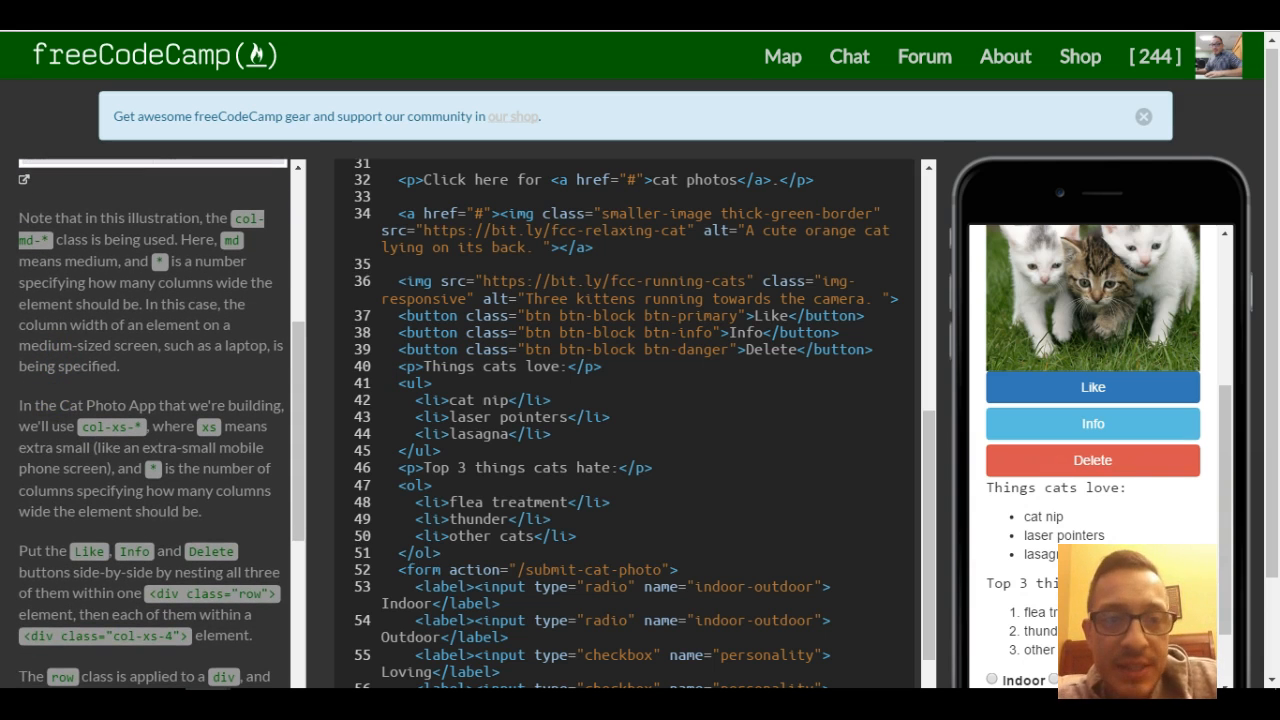
scroll("down", 3)
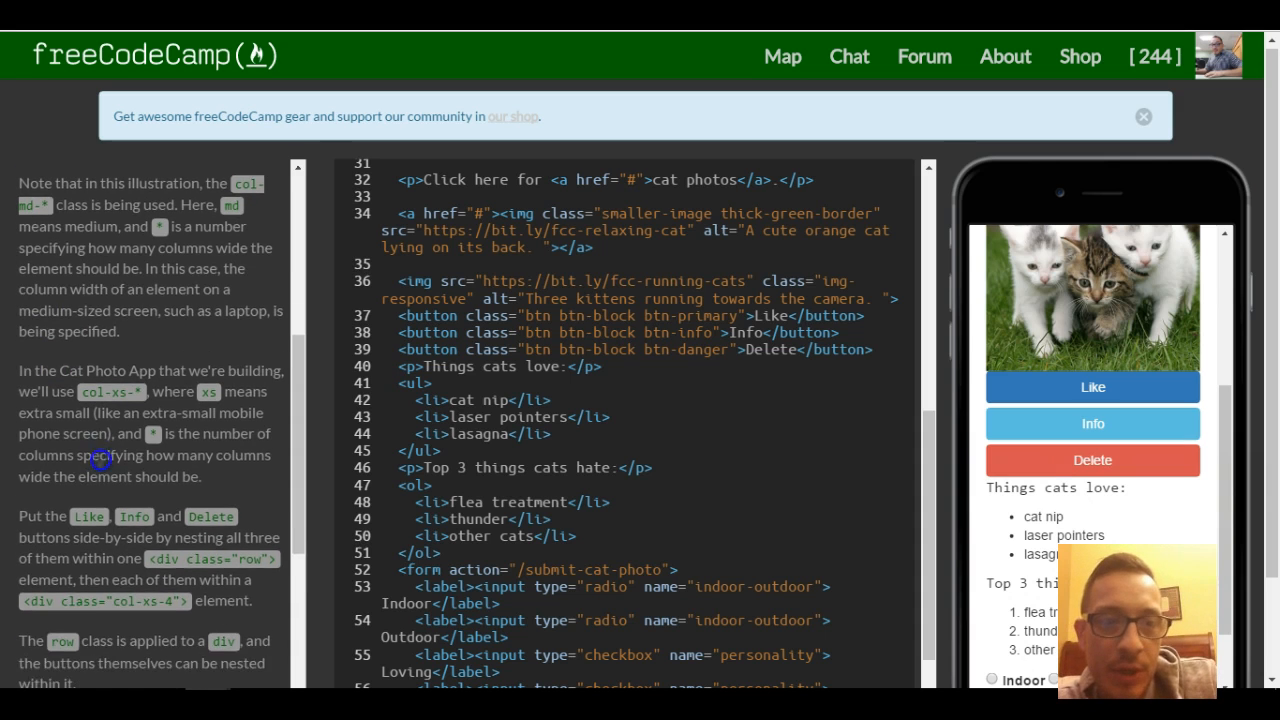
scroll("down", 3)
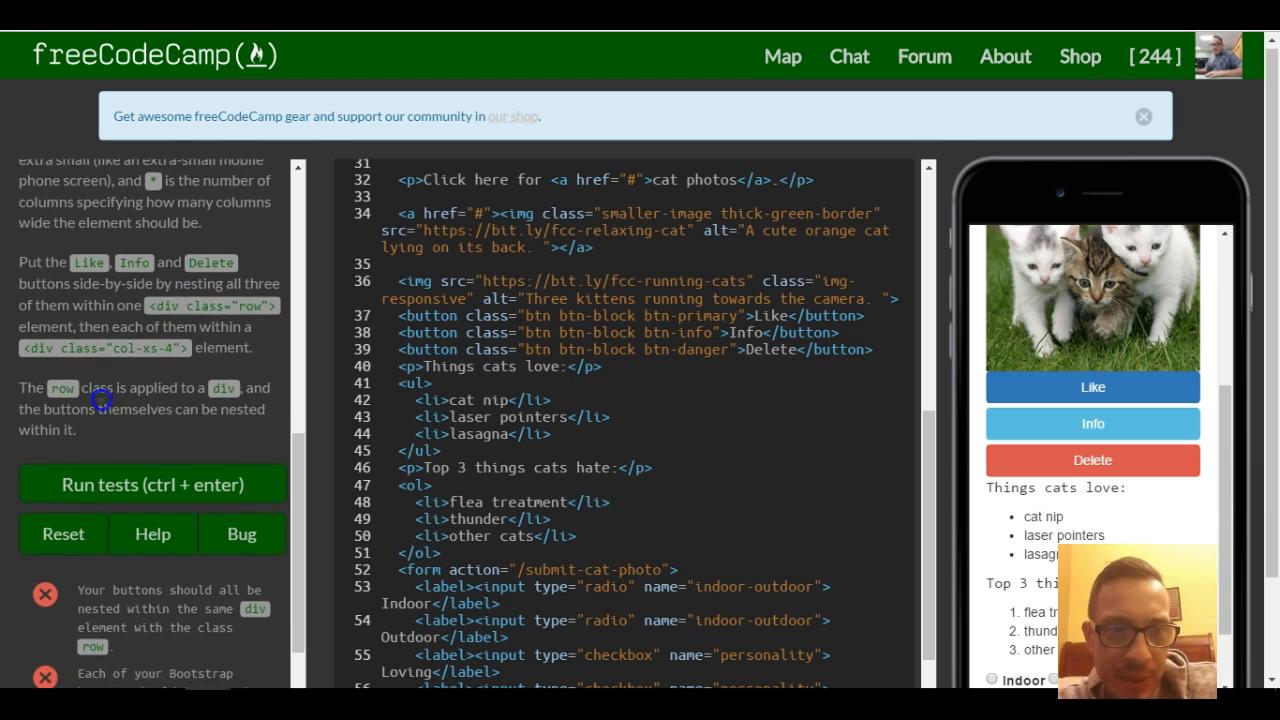
scroll("down", 3)
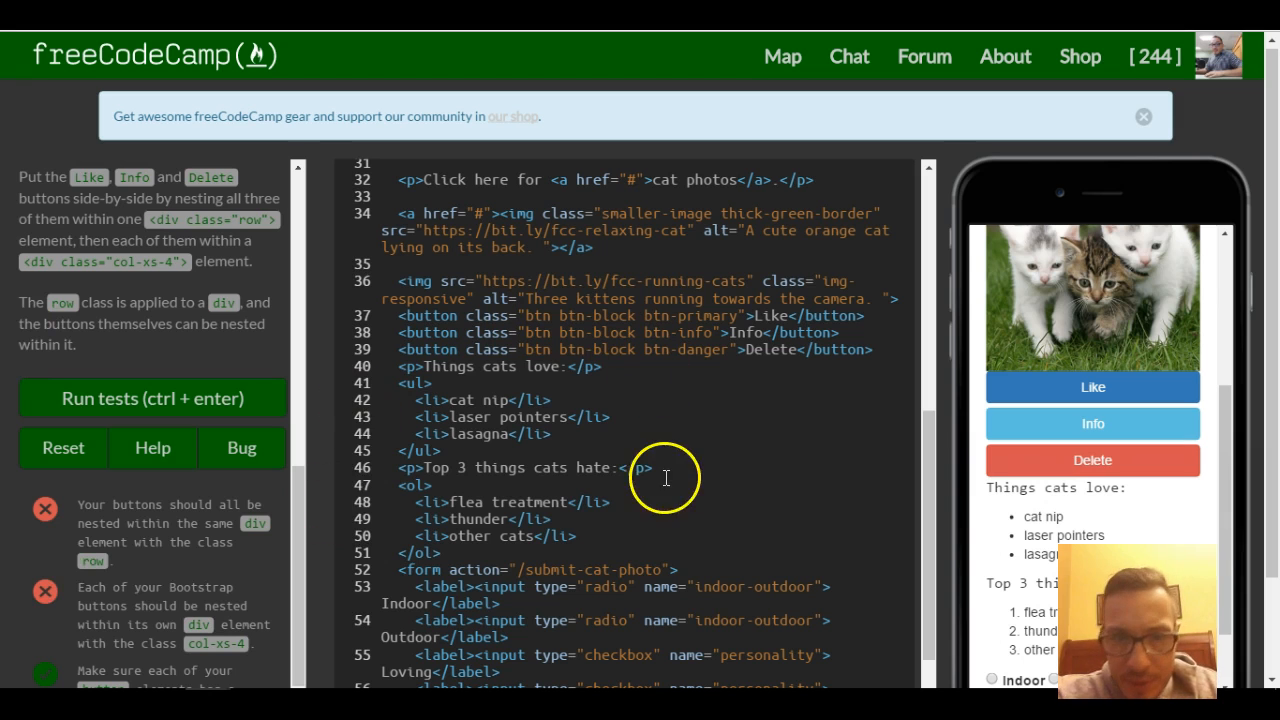
scroll("down", 3)
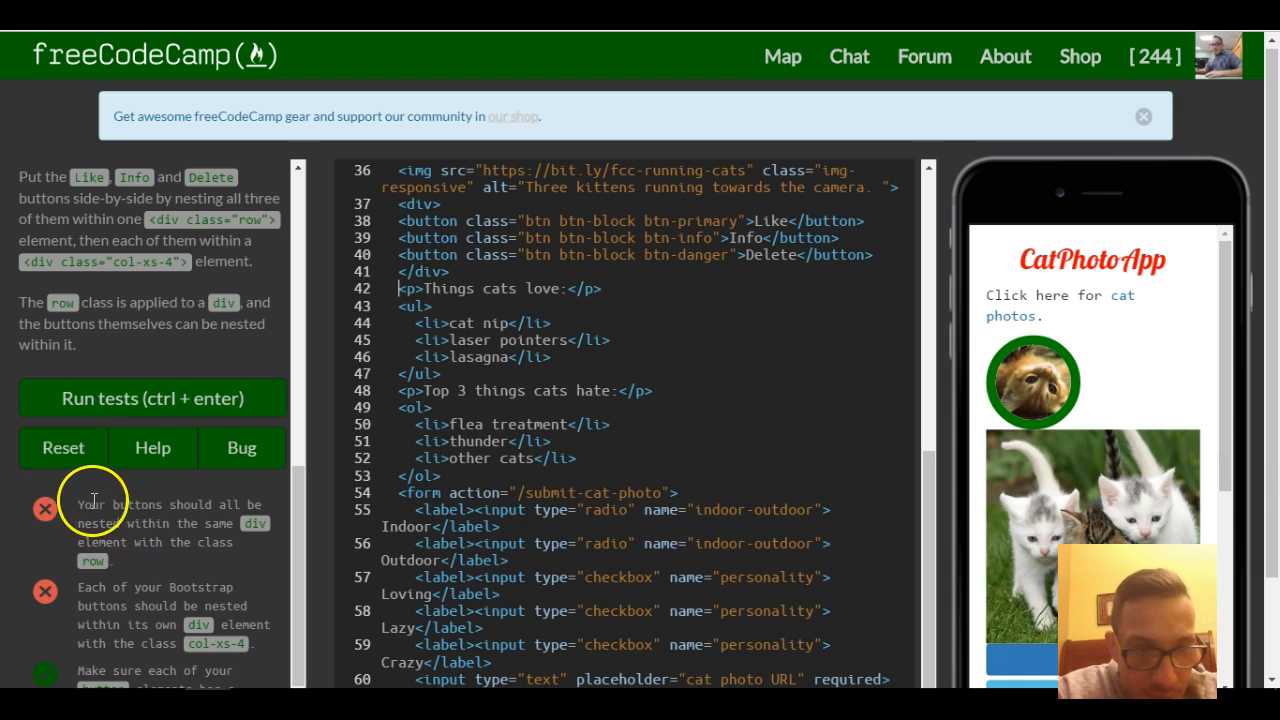
mouse_move(192, 540)
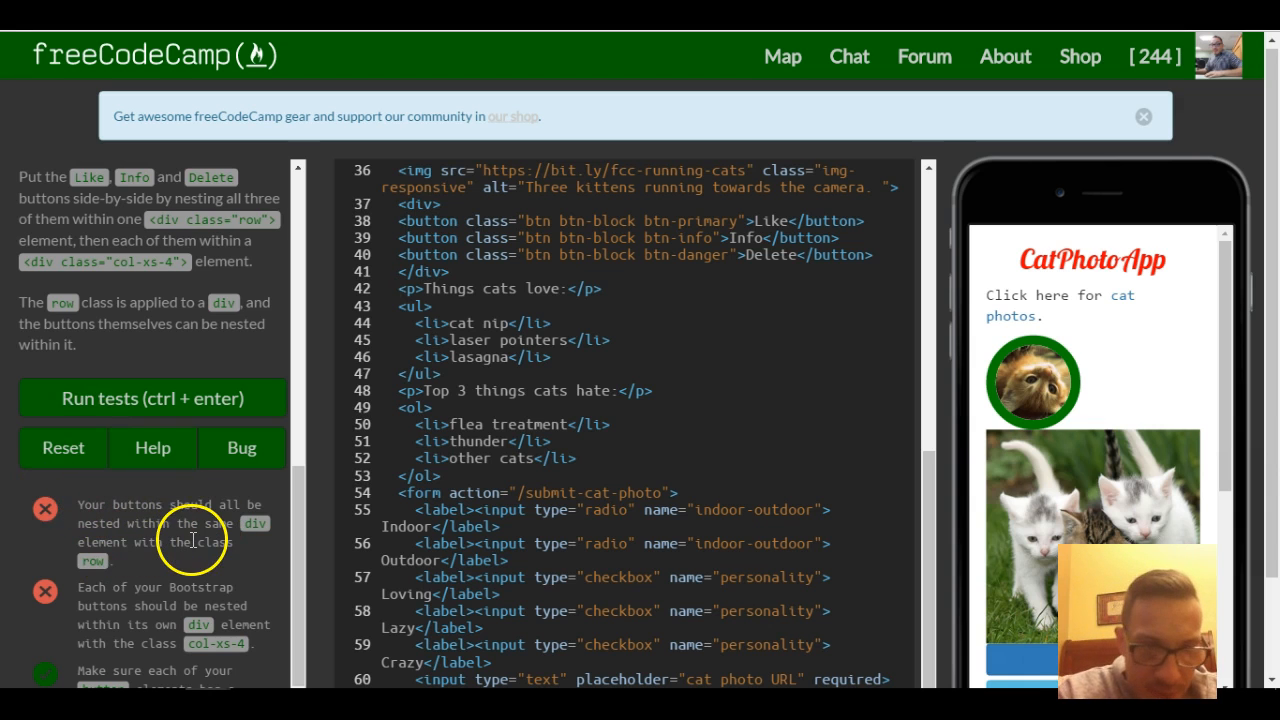
mouse_move(424, 210)
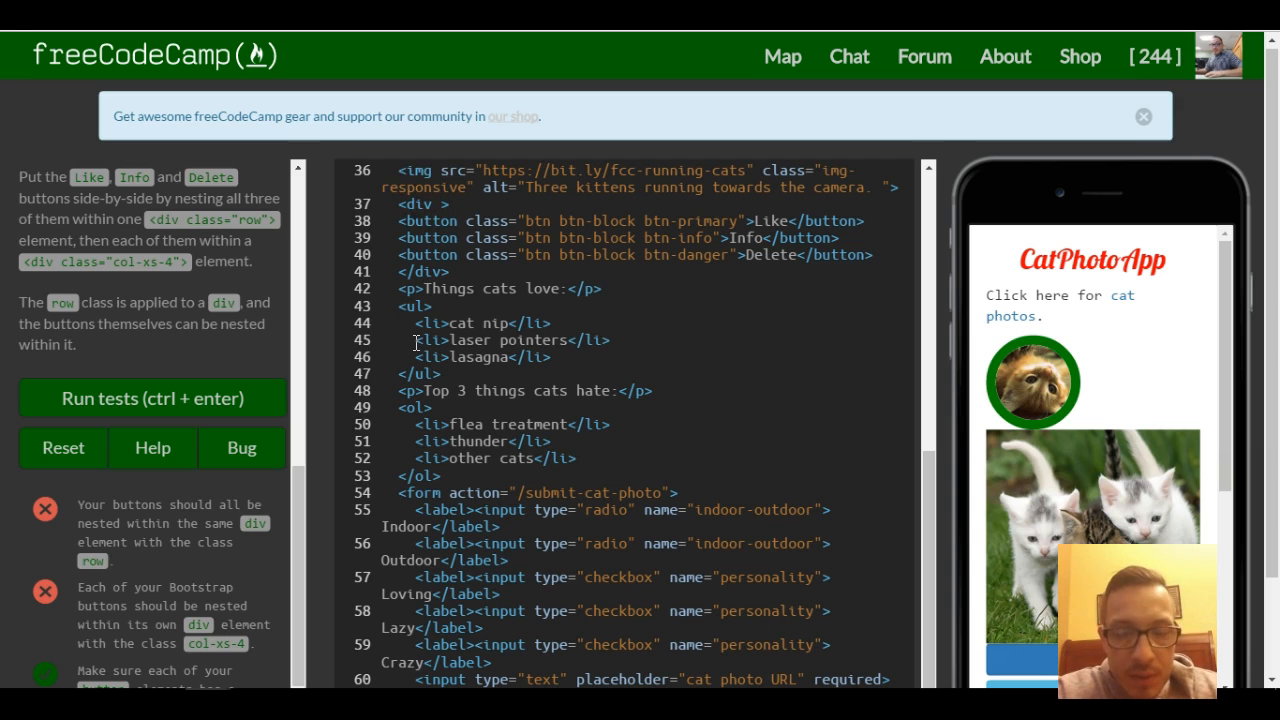
Add class = "row" to the opening div tag around the three buttons.
type("class =r")
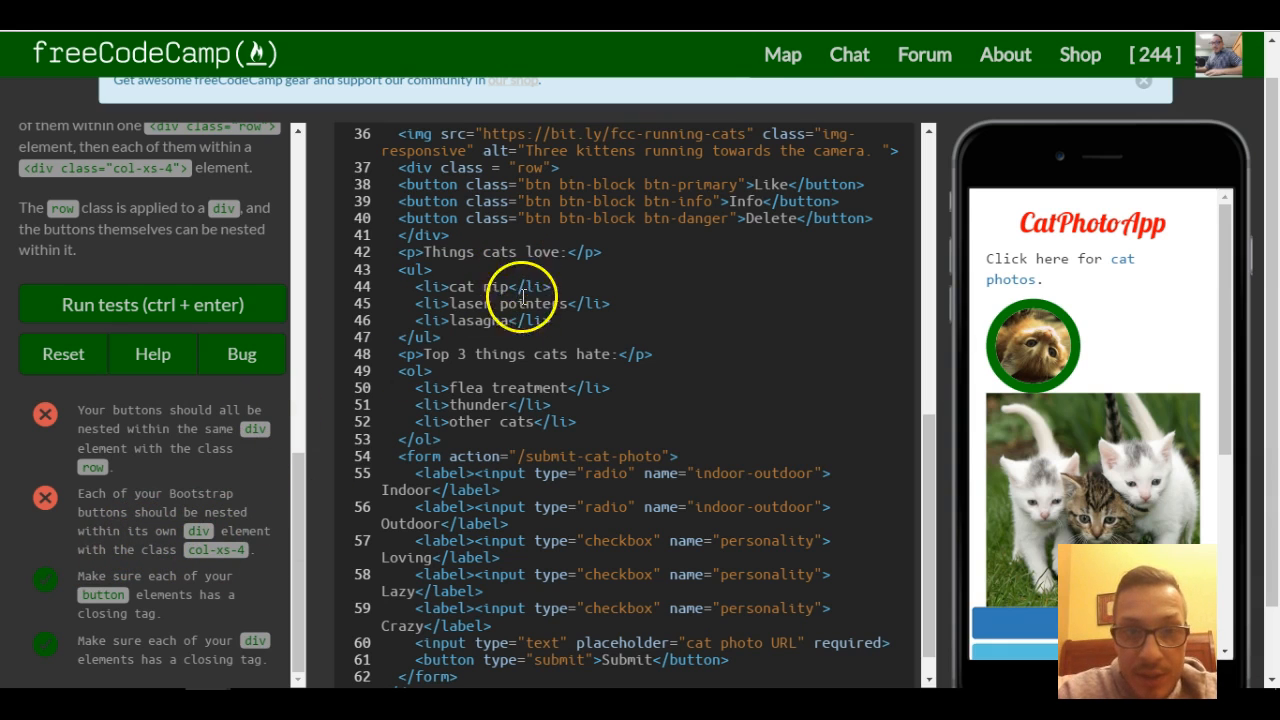
mouse_move(428, 472)
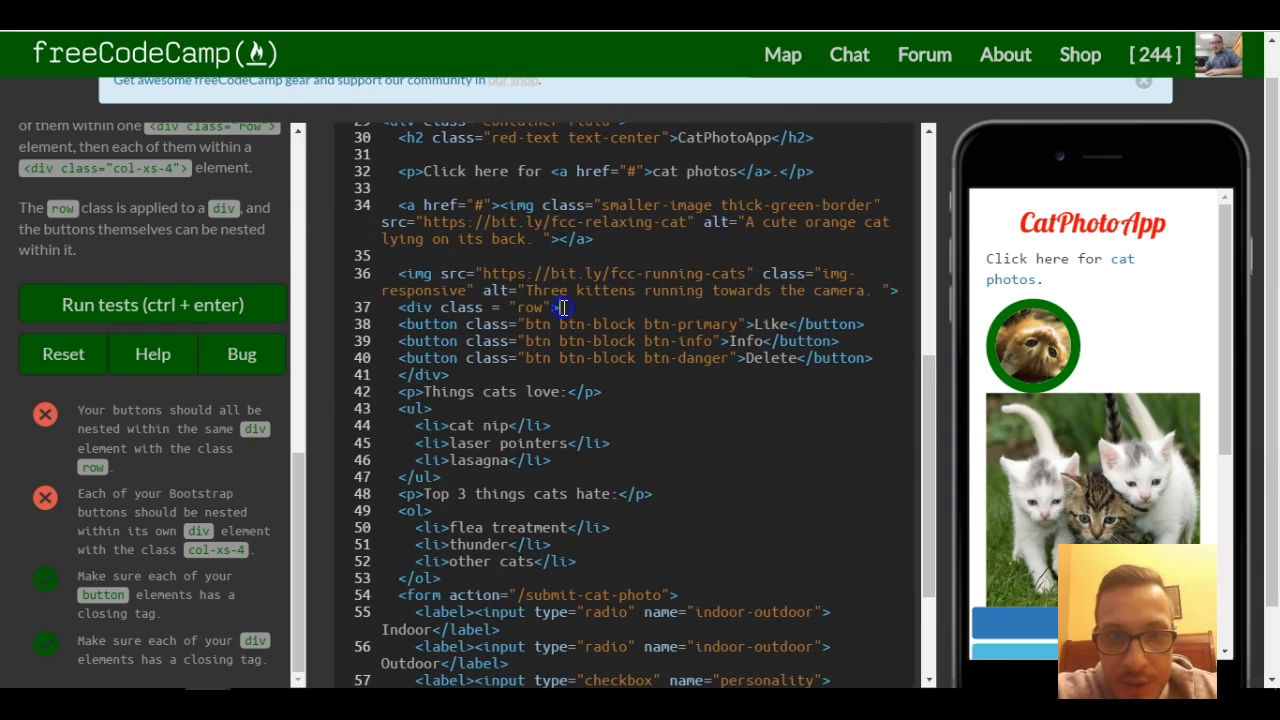
Wrap each button in its own <div>...</div> pair inside the row div.
key("Enter")
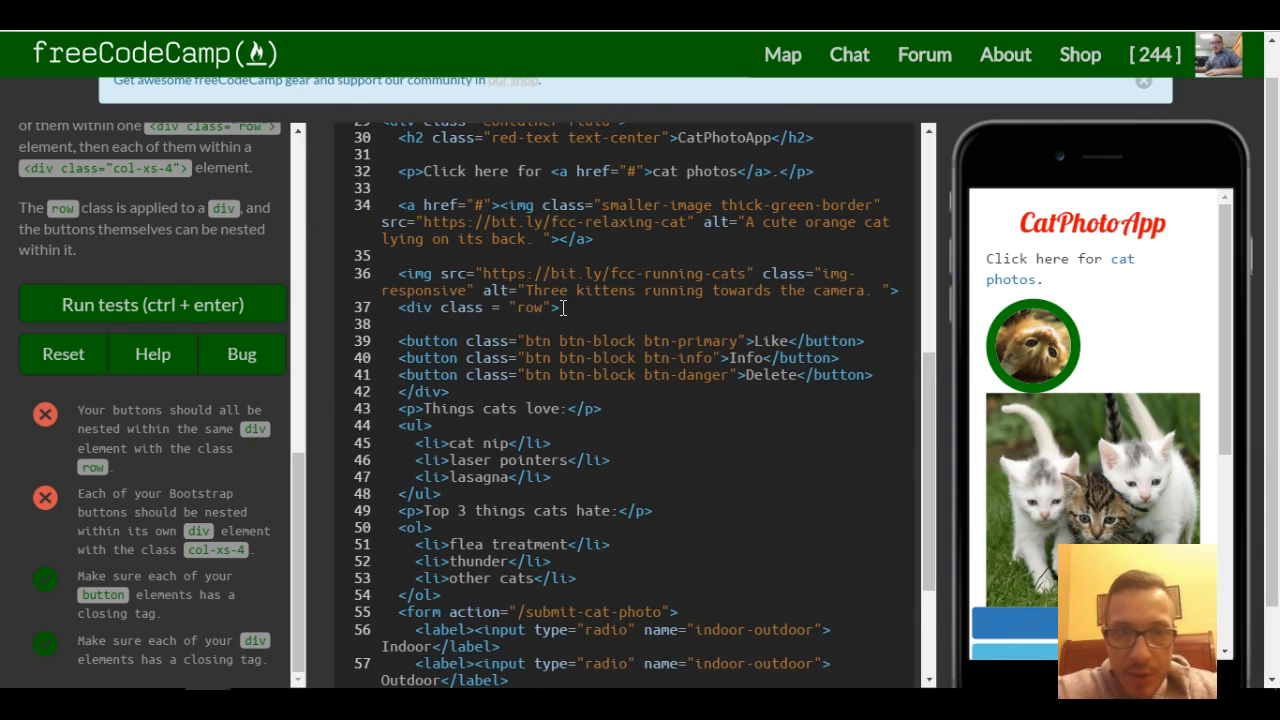
type("<div>")
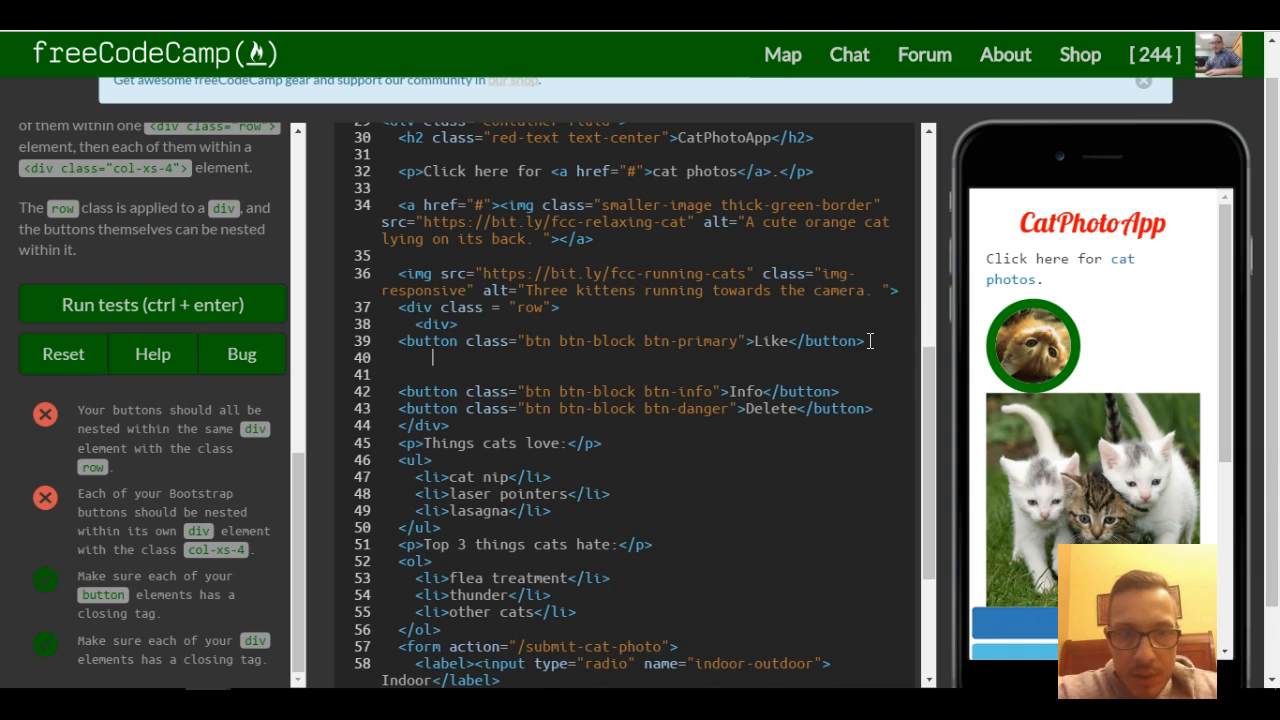
type("</div>")
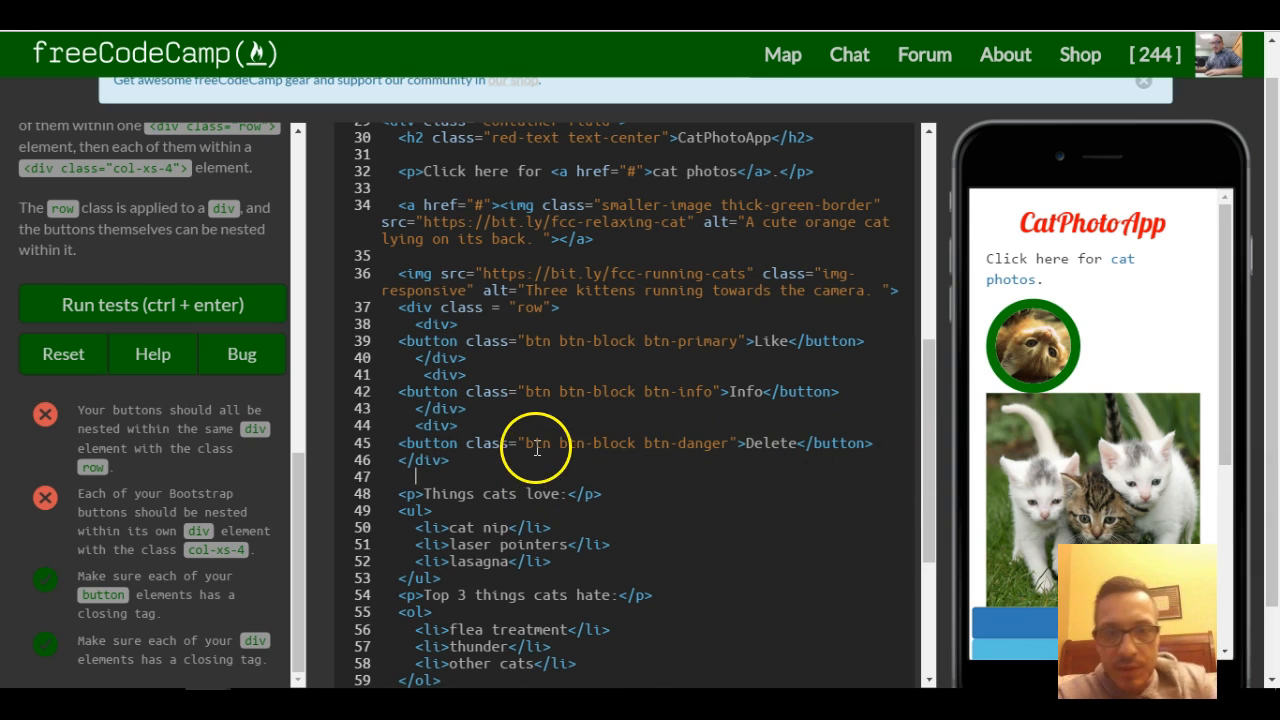
left_click(886, 442)
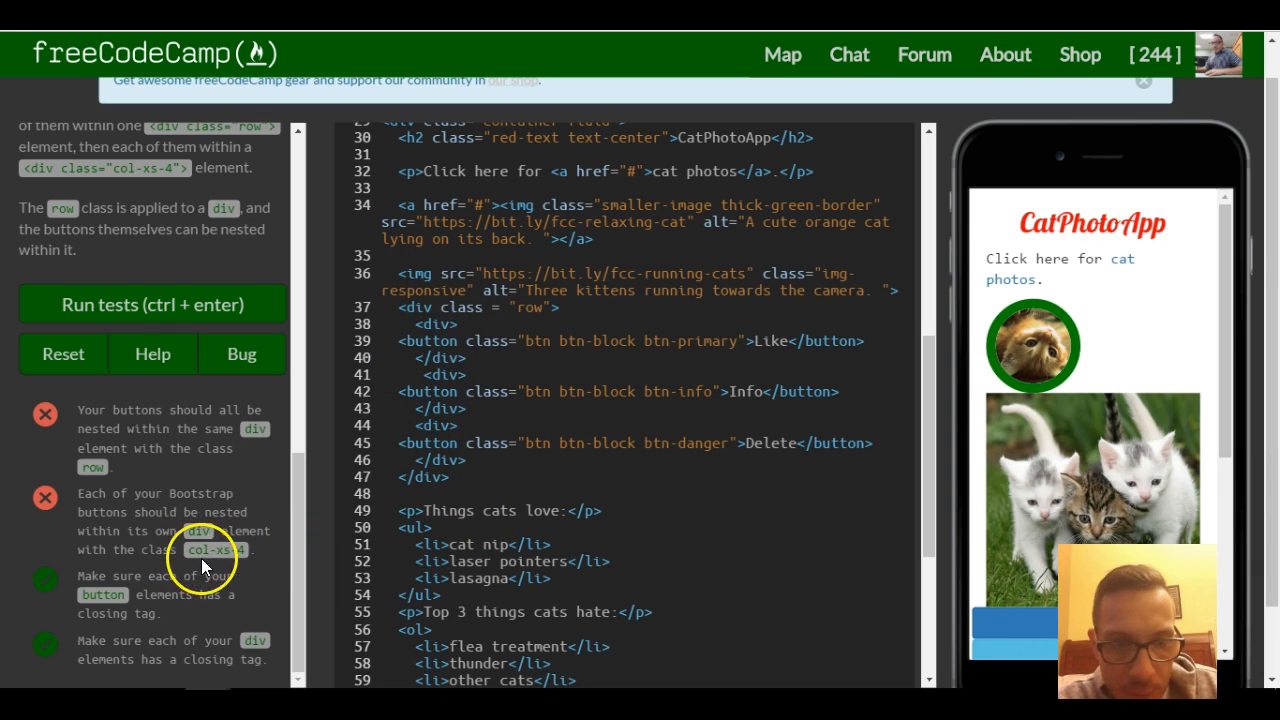
Add class = "col-xs-4" to each inner button div so Like, Info and Delete sit side by side.
double_click(212, 548)
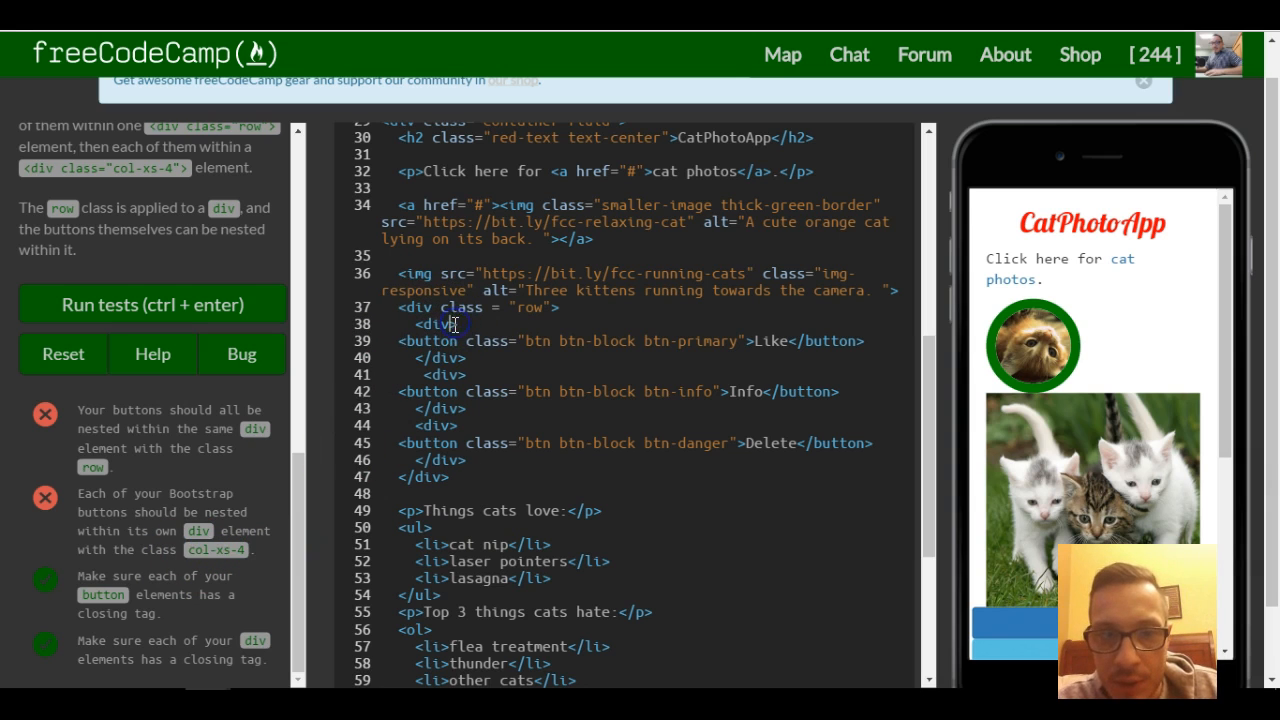
type("class = \"")
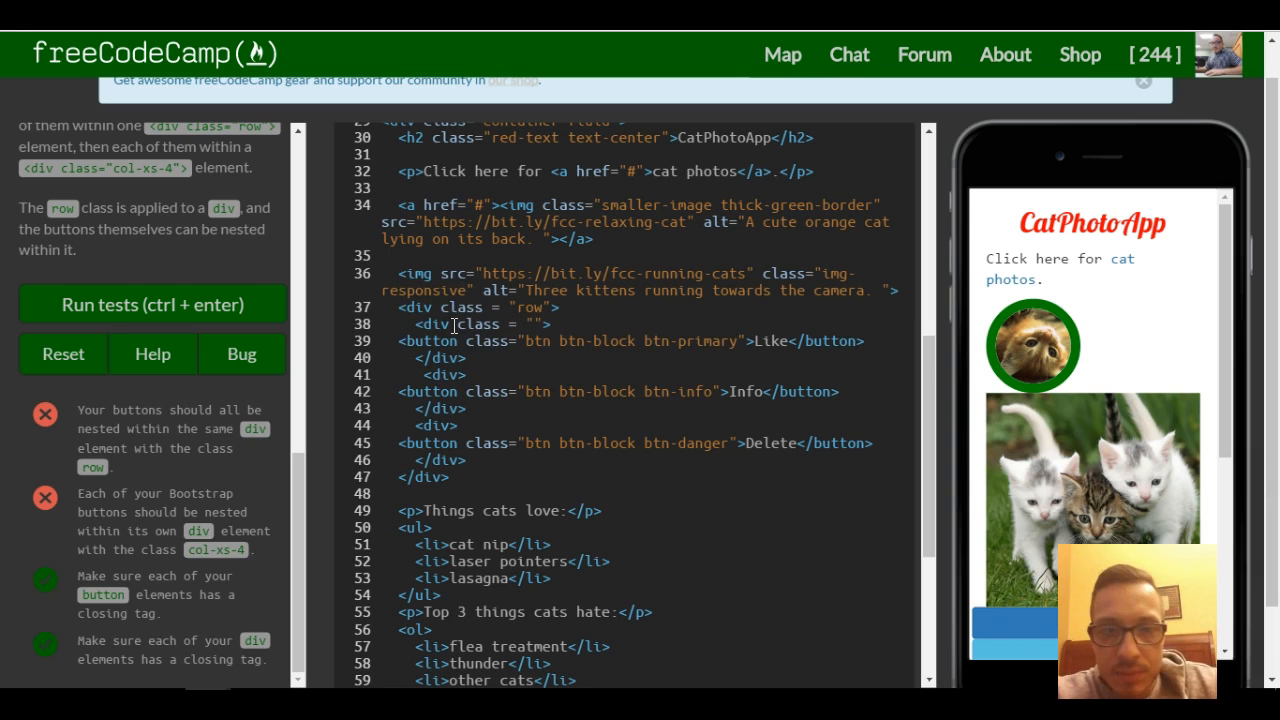
type("col-xs-")
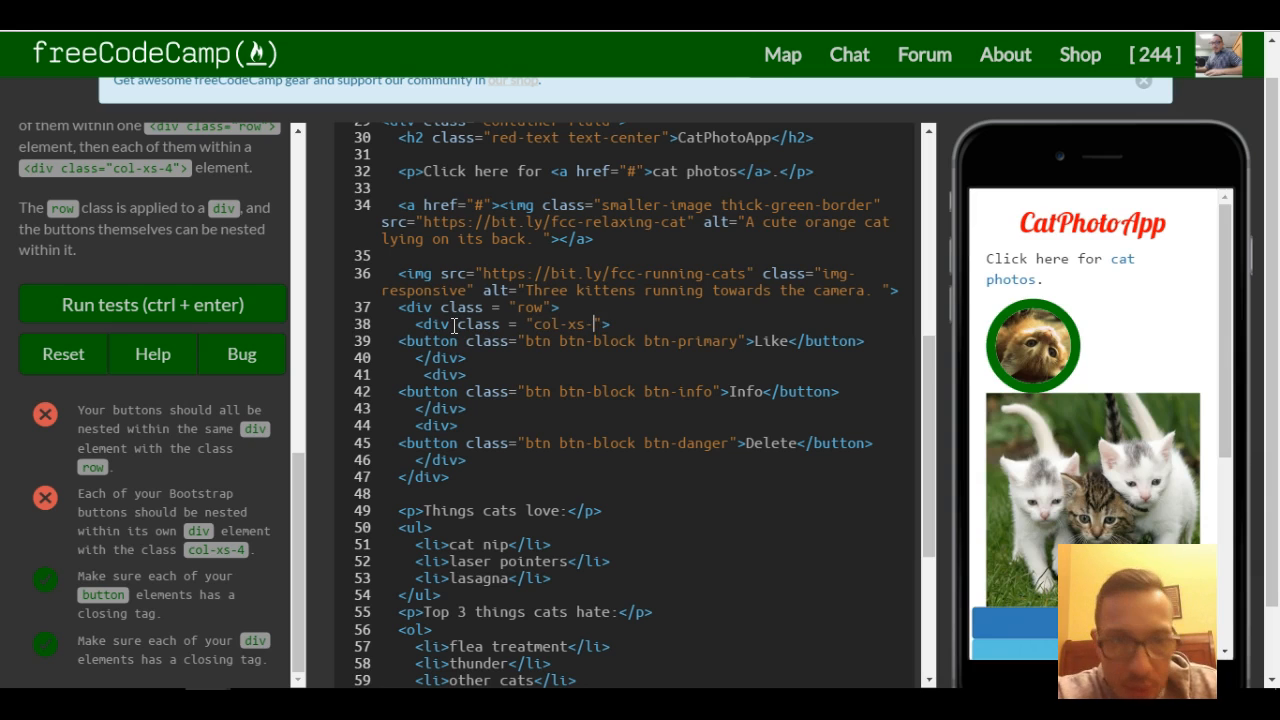
type("4")
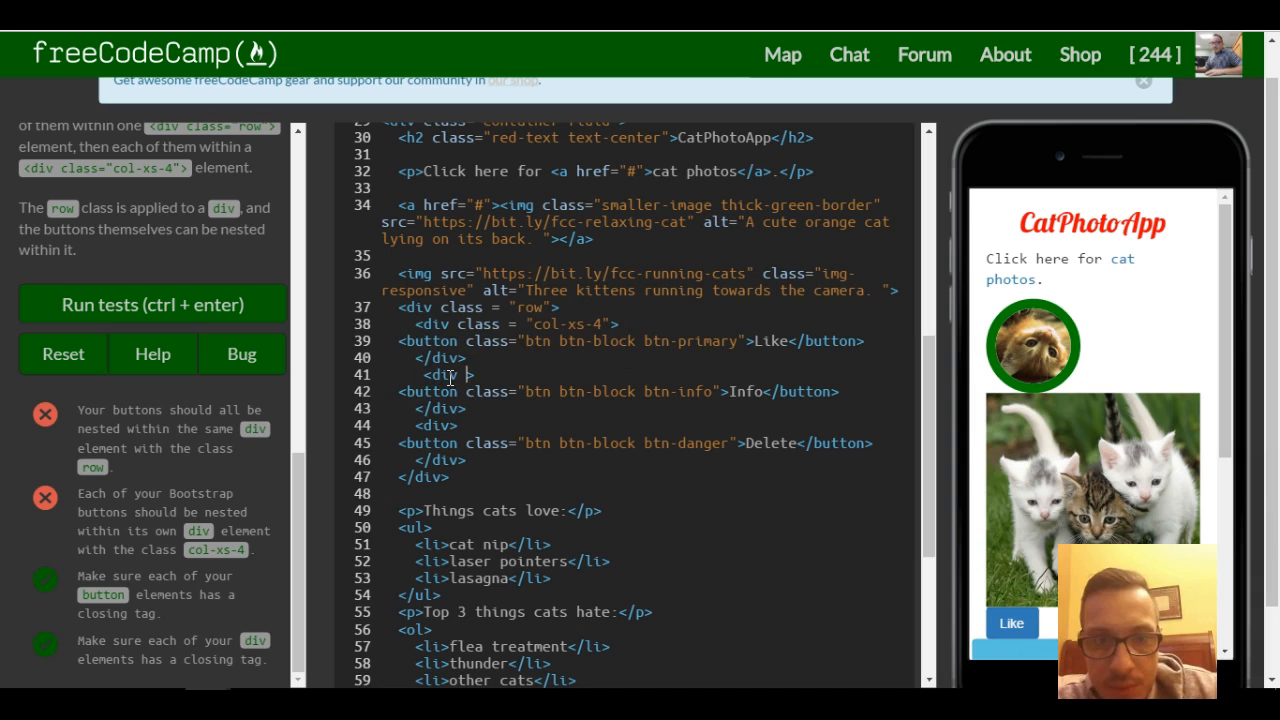
type("class = \"col-xs-4\"")
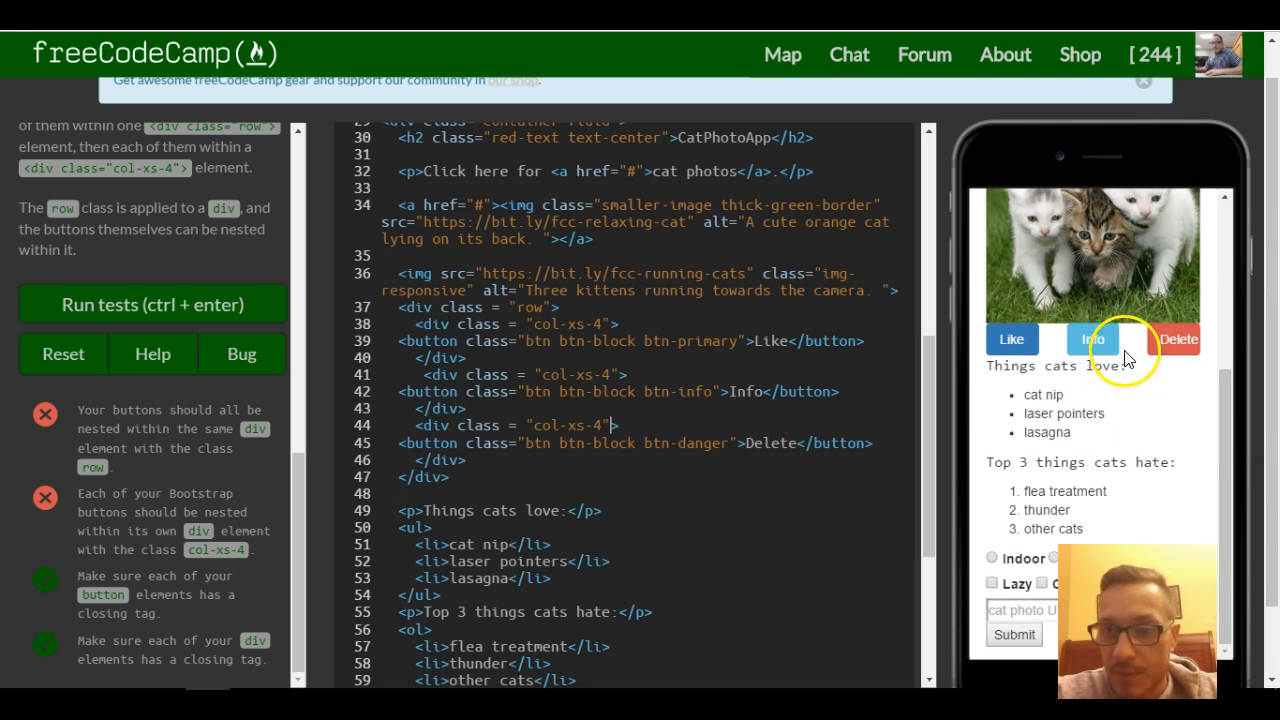
mouse_move(358, 364)
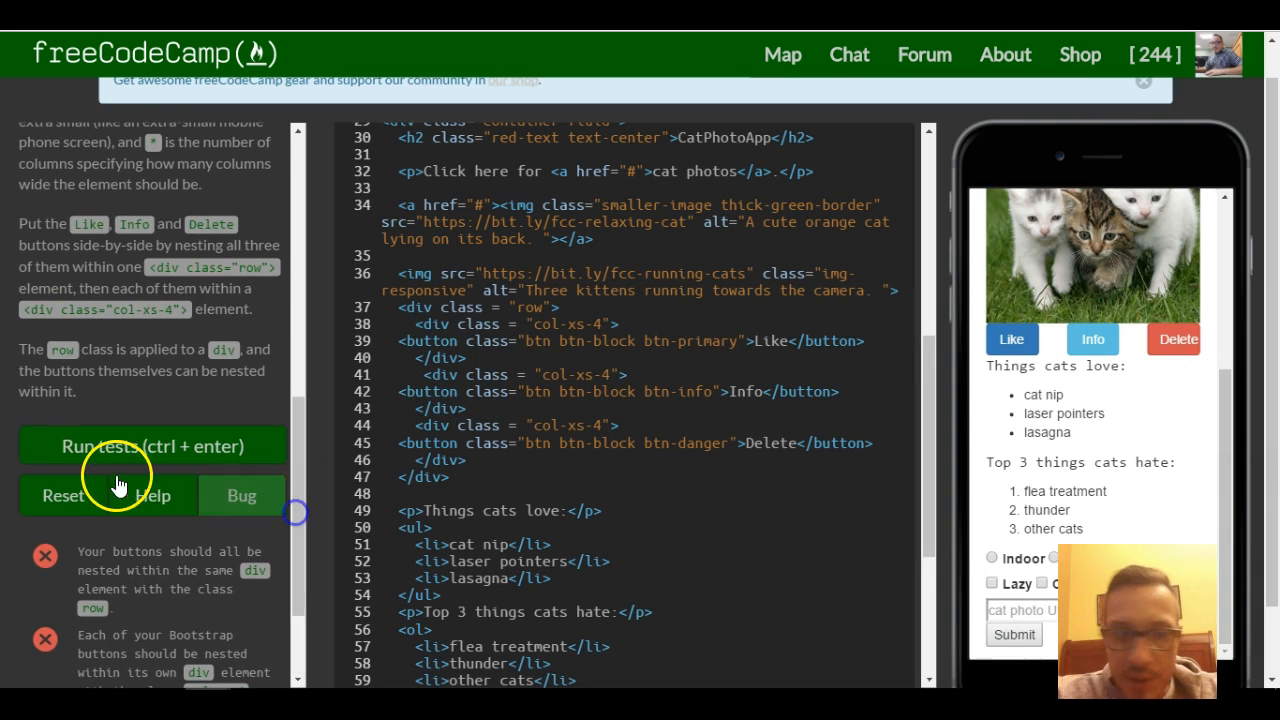
Run the tests and get the Boom-shakalaka success dialog confirming the challenge passed.
left_click(152, 444)
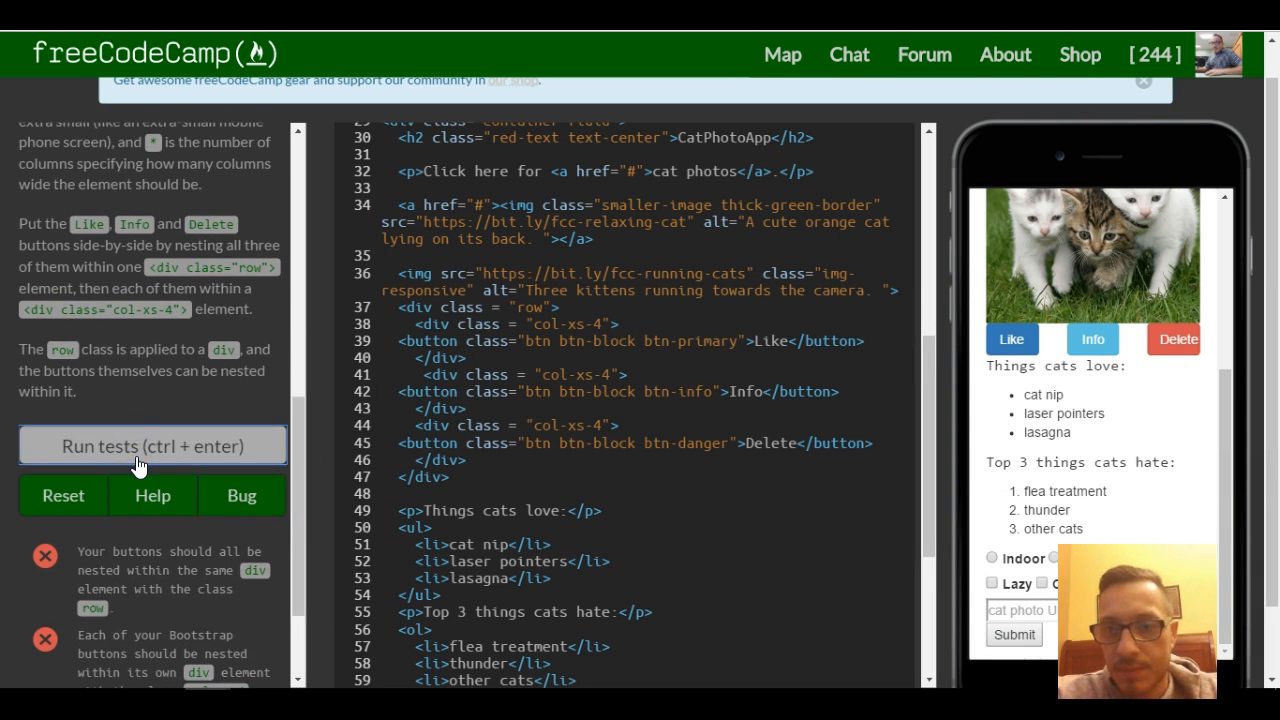
left_click(152, 444)
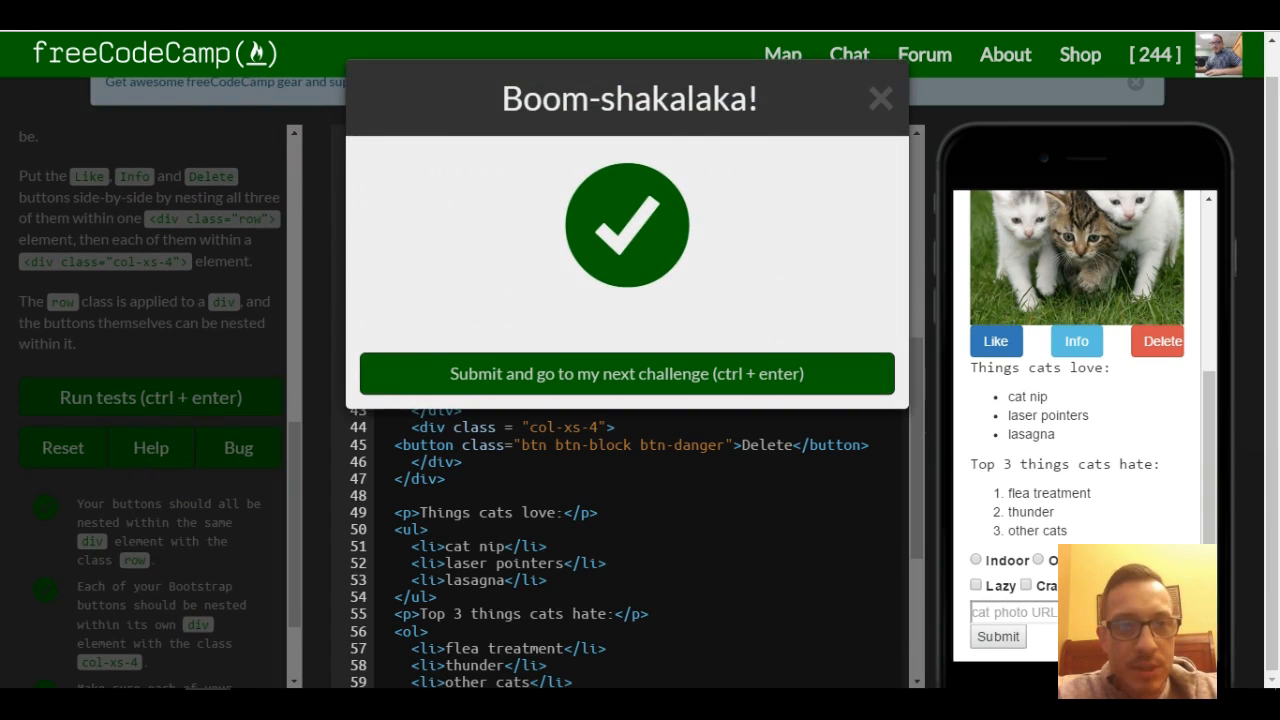